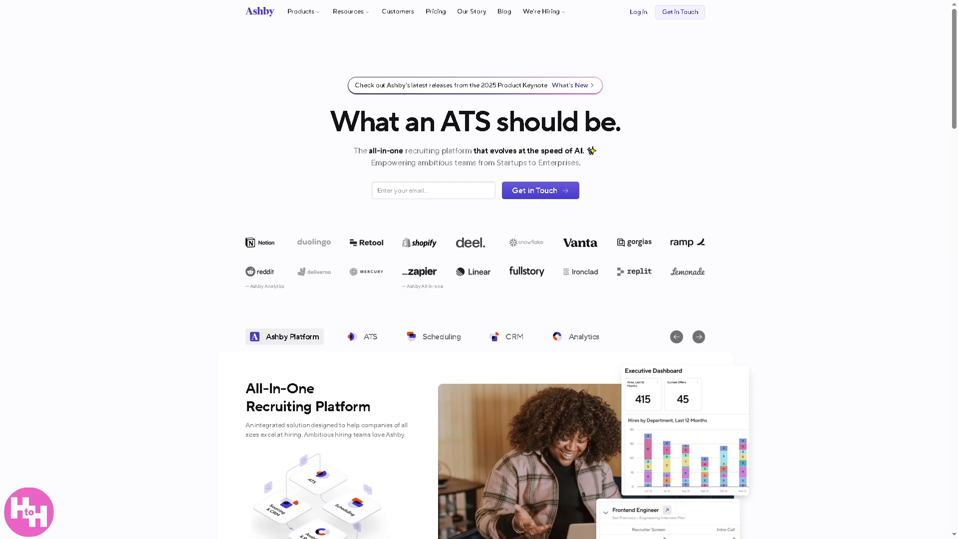
mouse_move(679, 12)
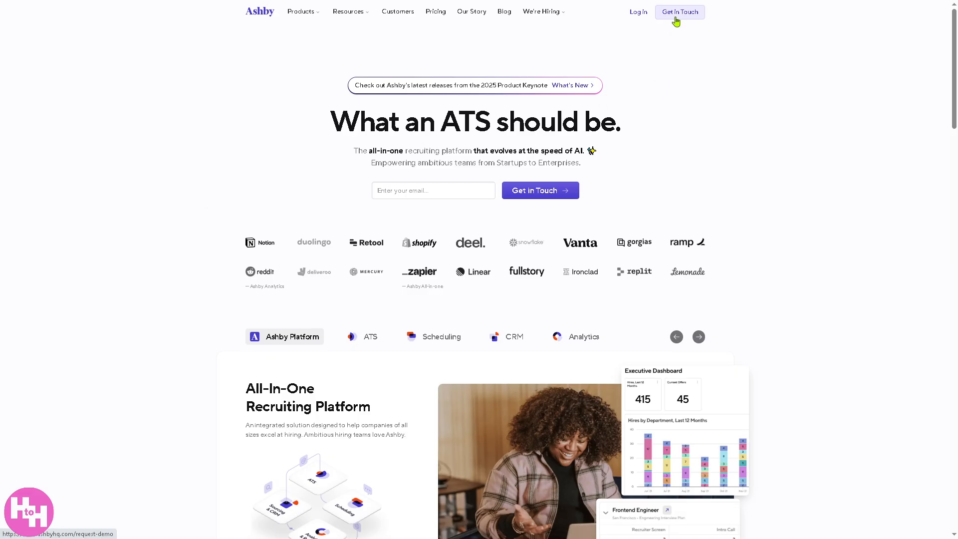
Step: Visit the sign-in page, then open the Get In Touch demo request form
left_click(637, 11)
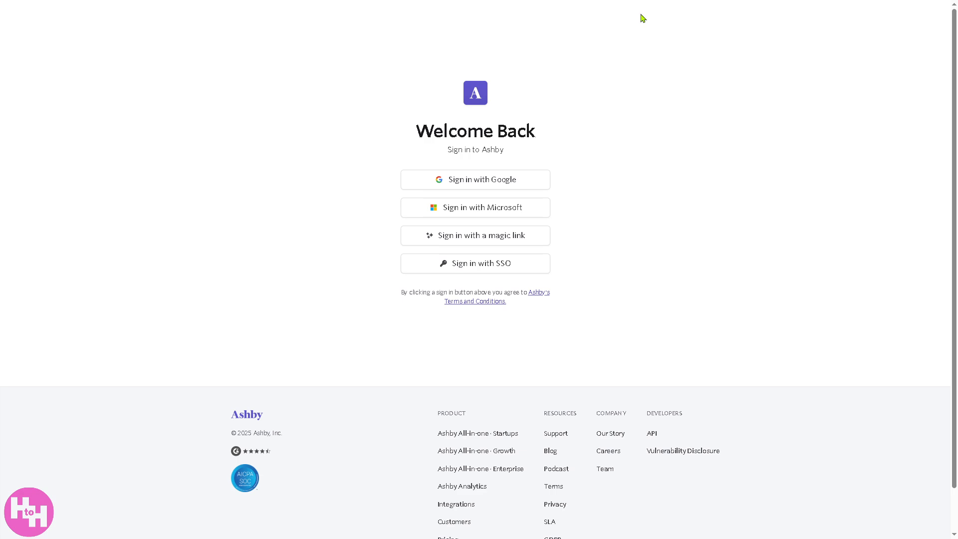
mouse_move(449, 136)
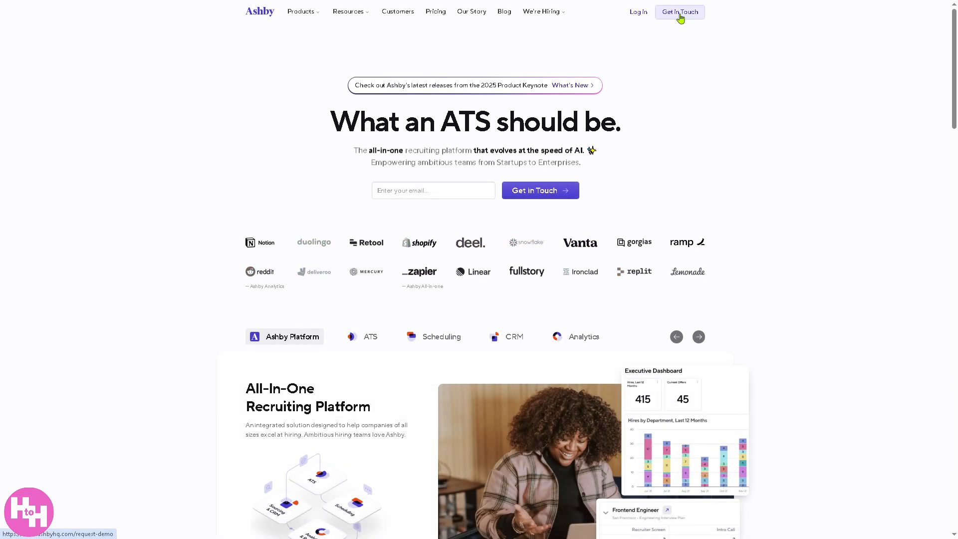
left_click(680, 12)
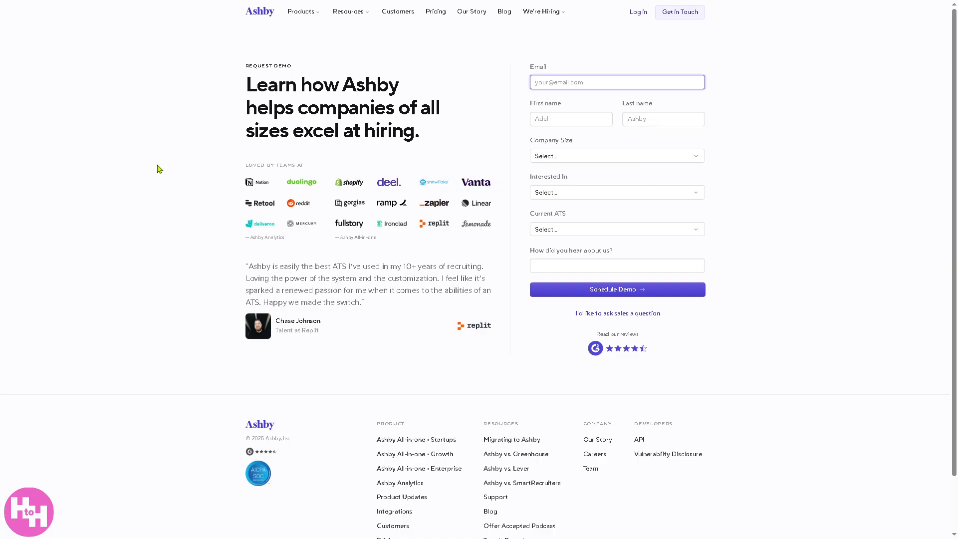
Step: Return to the Ashby homepage and expand the Products dropdown listing Startups, Growth, Enterprise and Analytics
left_click(259, 11)
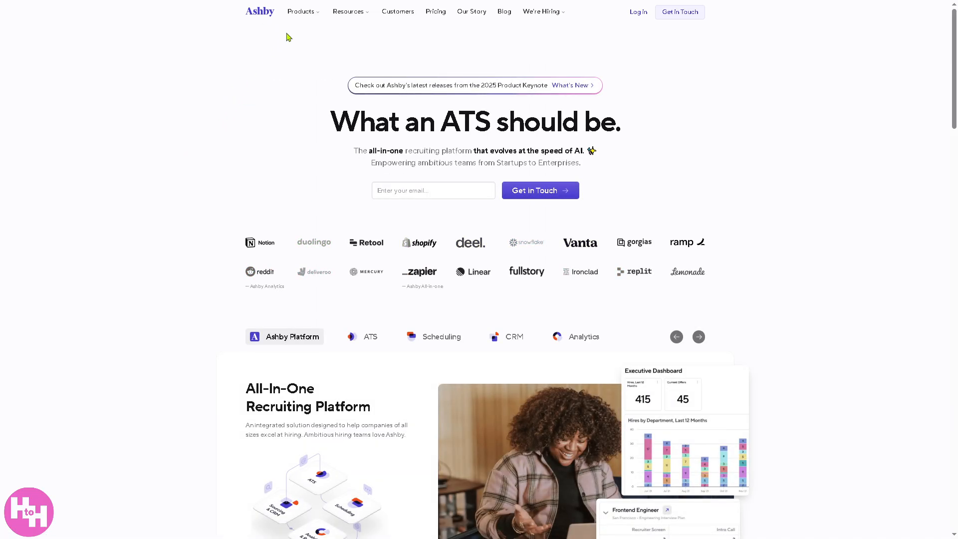
left_click(302, 11)
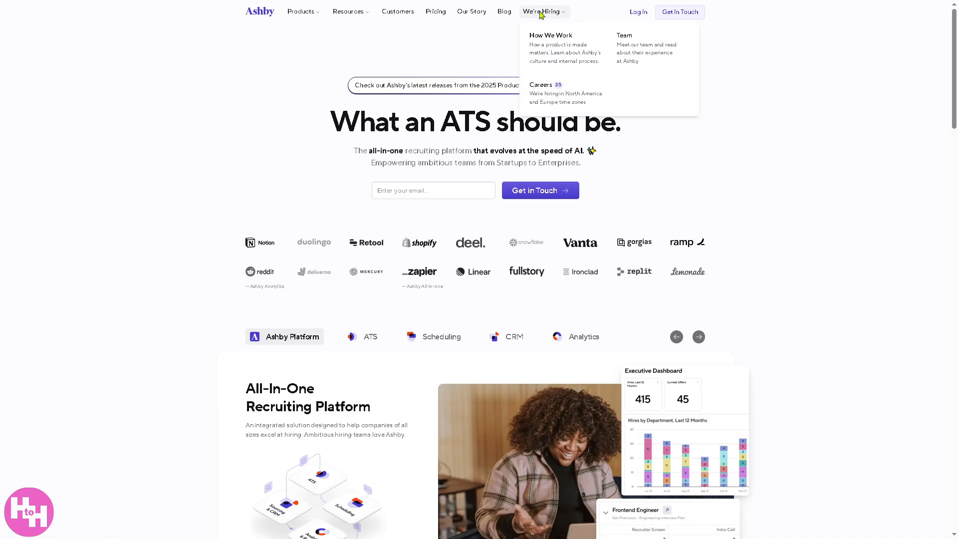
mouse_move(304, 30)
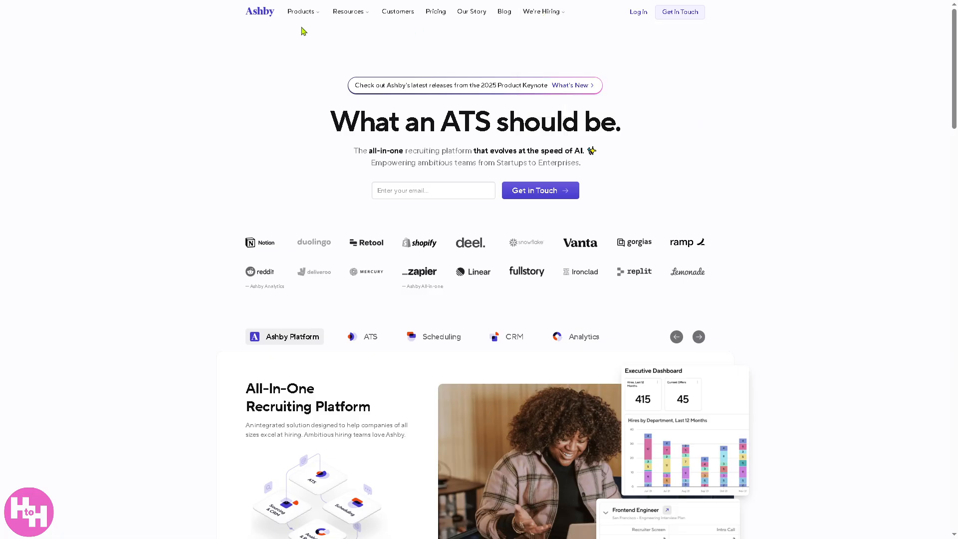
left_click(303, 11)
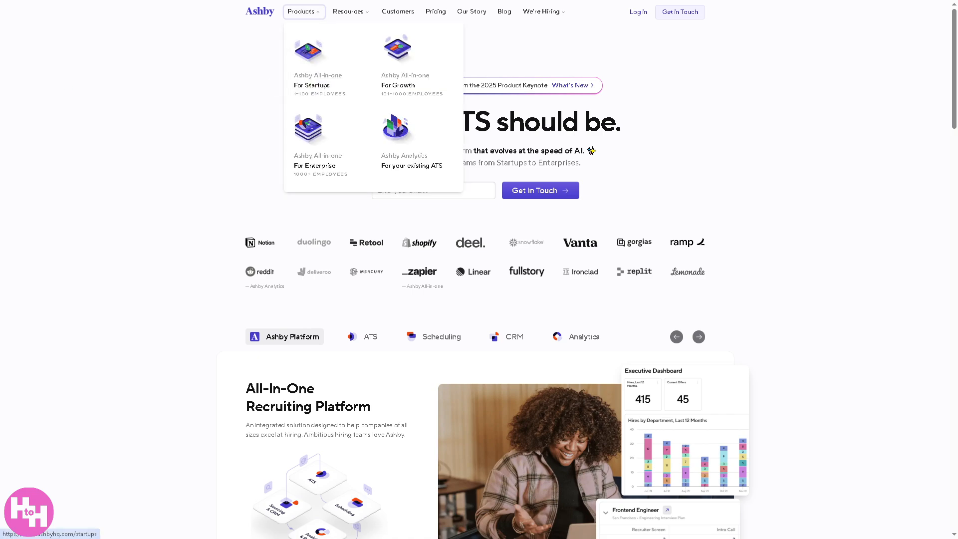
mouse_move(314, 76)
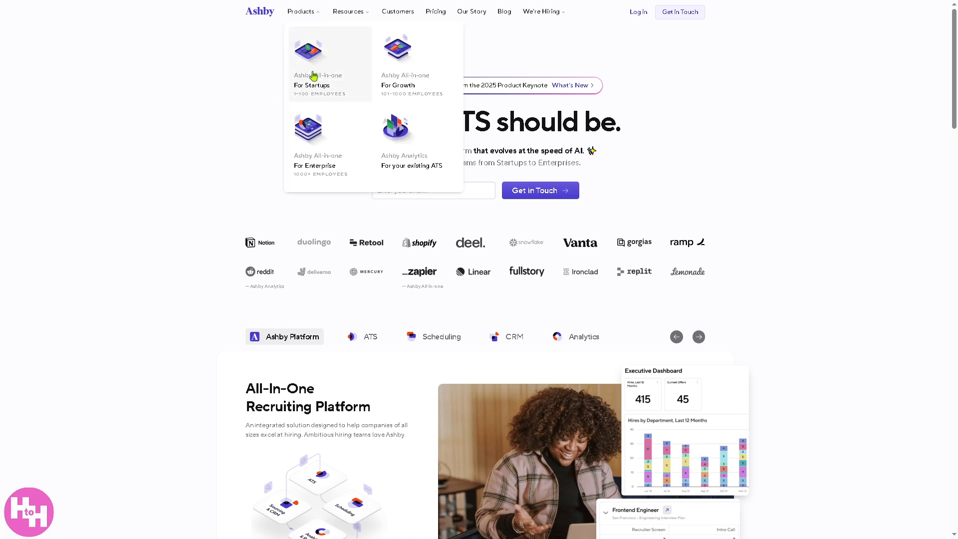
mouse_move(313, 97)
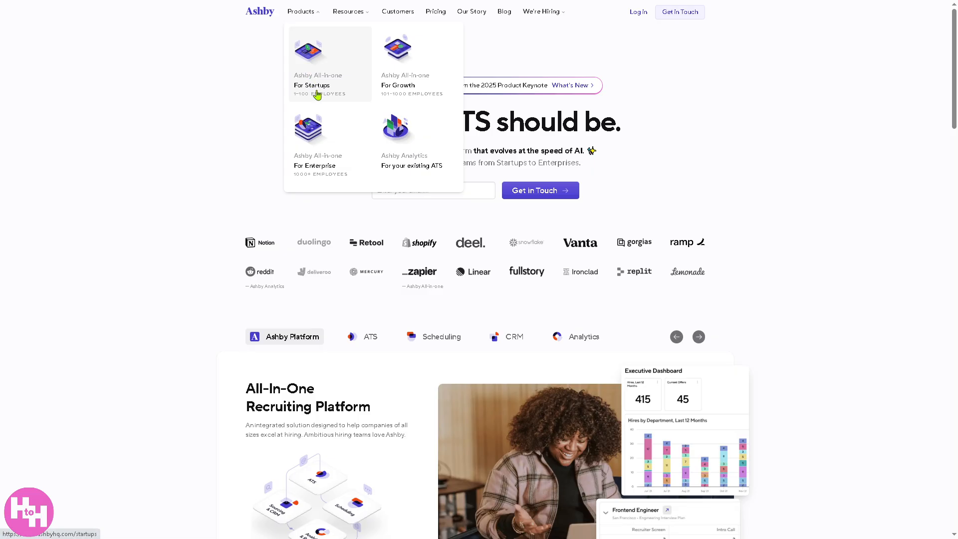
Step: Open Ashby for Startups and scroll to 'Designed to scale with you' and the 'Hiring excellence' banner
left_click(317, 81)
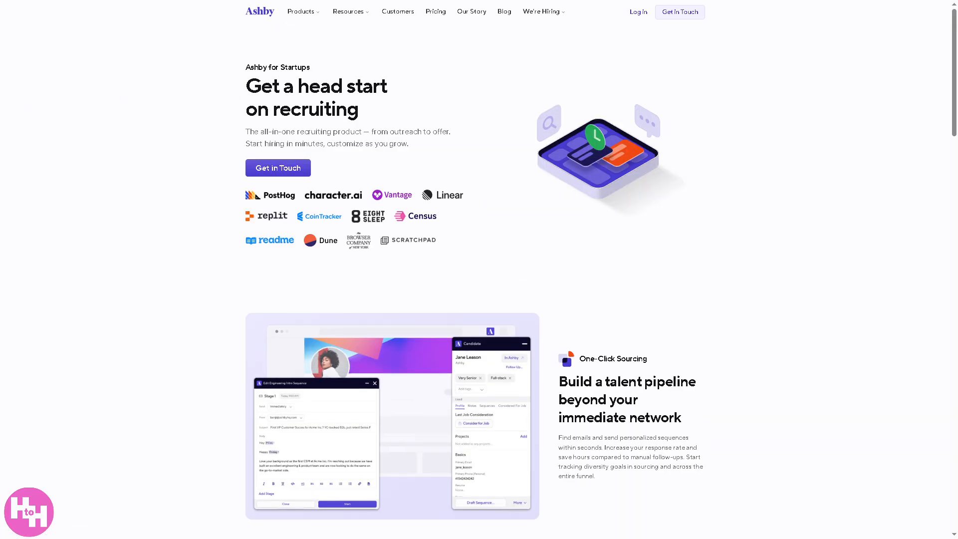
mouse_move(108, 145)
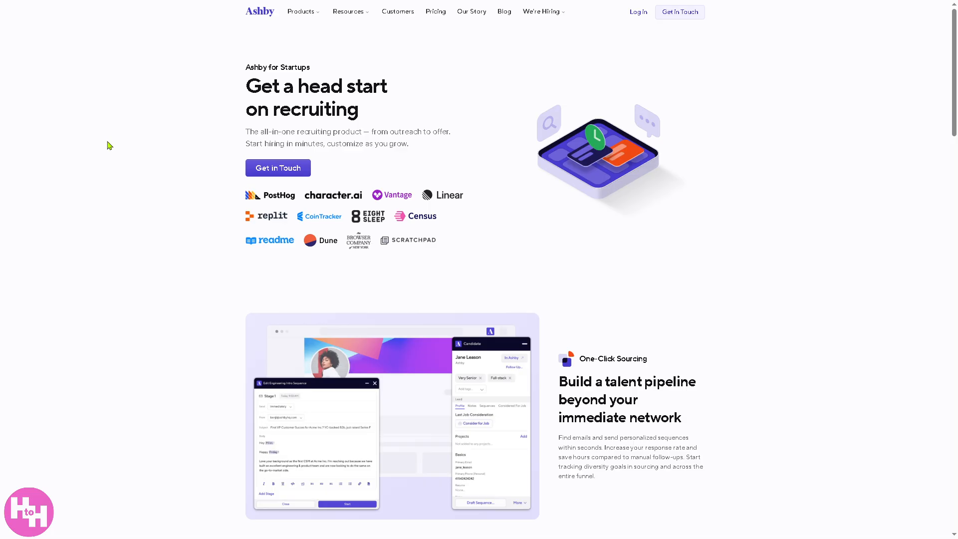
mouse_move(326, 177)
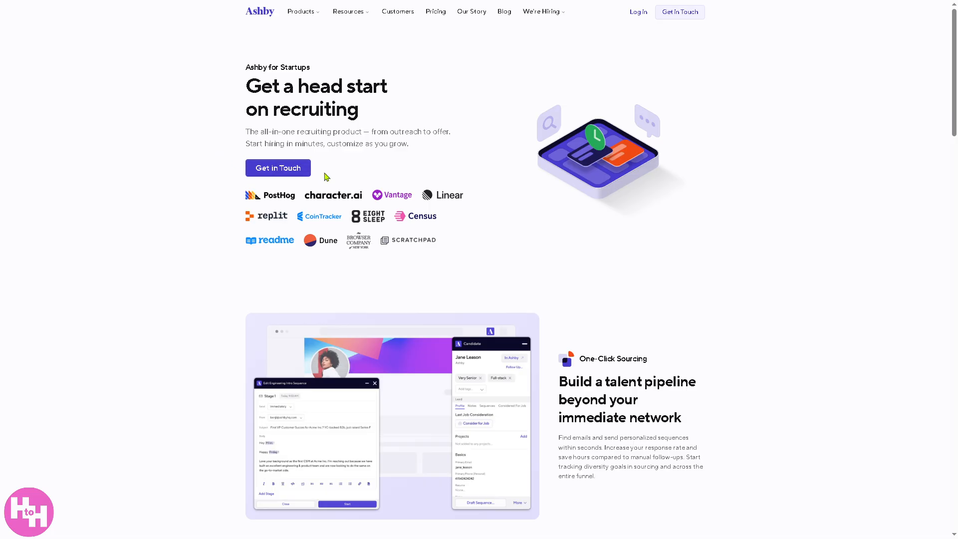
mouse_move(342, 321)
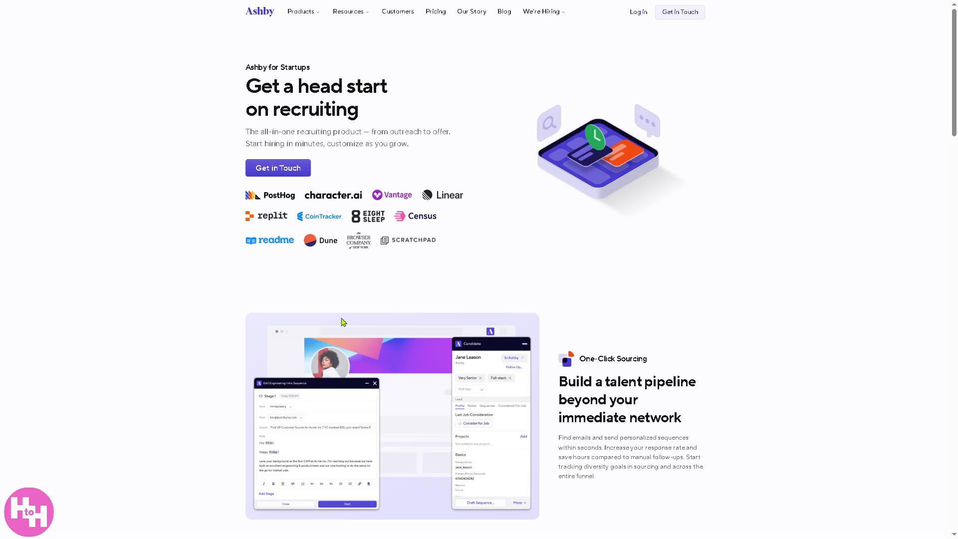
mouse_move(325, 316)
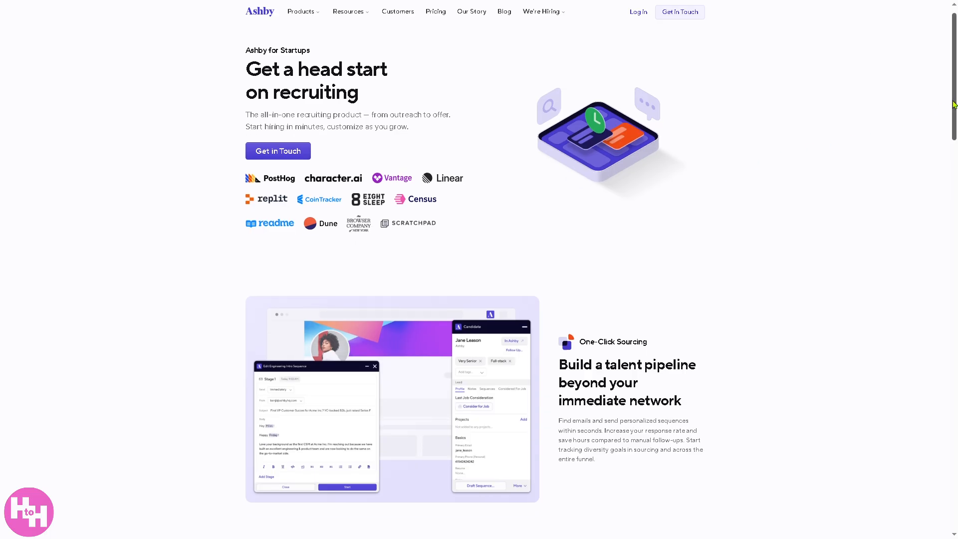
scroll("down", 3)
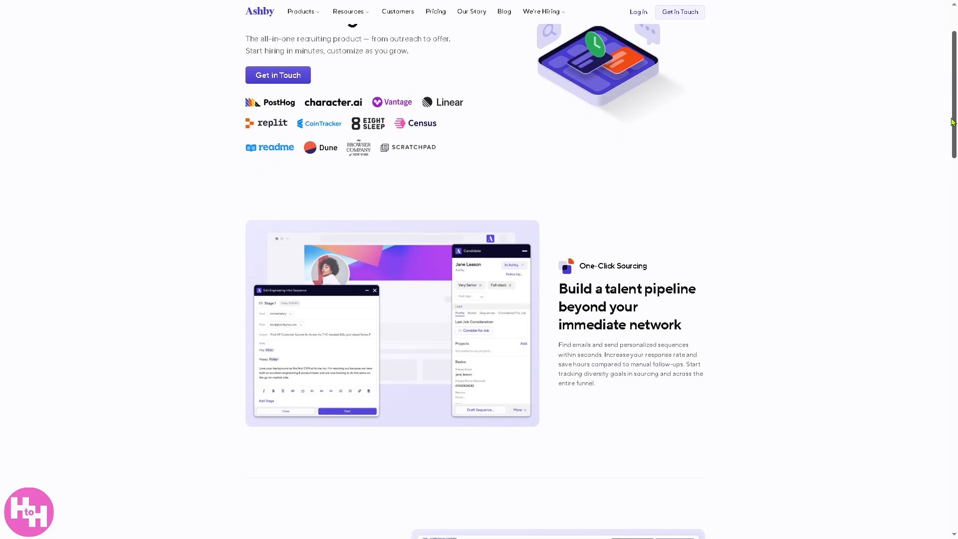
scroll("down", 3)
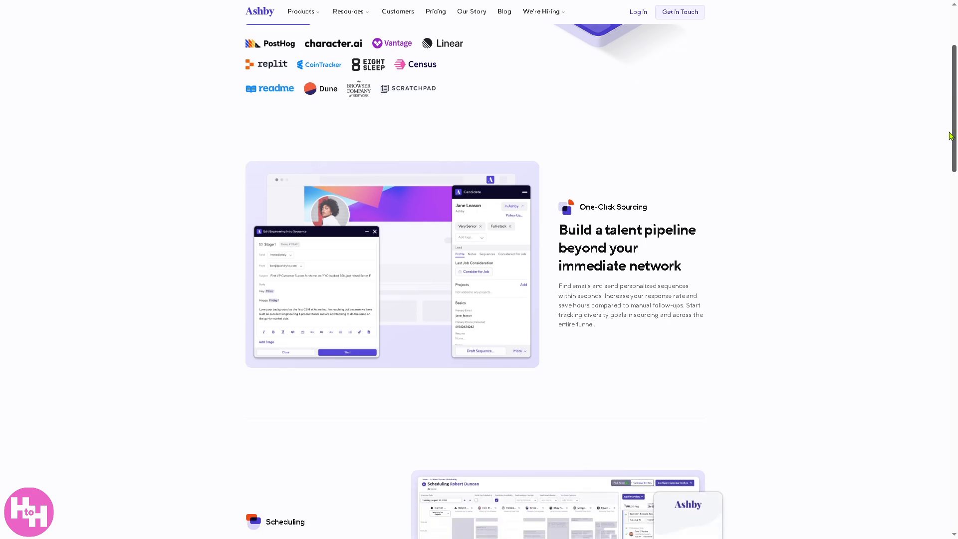
scroll("down", 3)
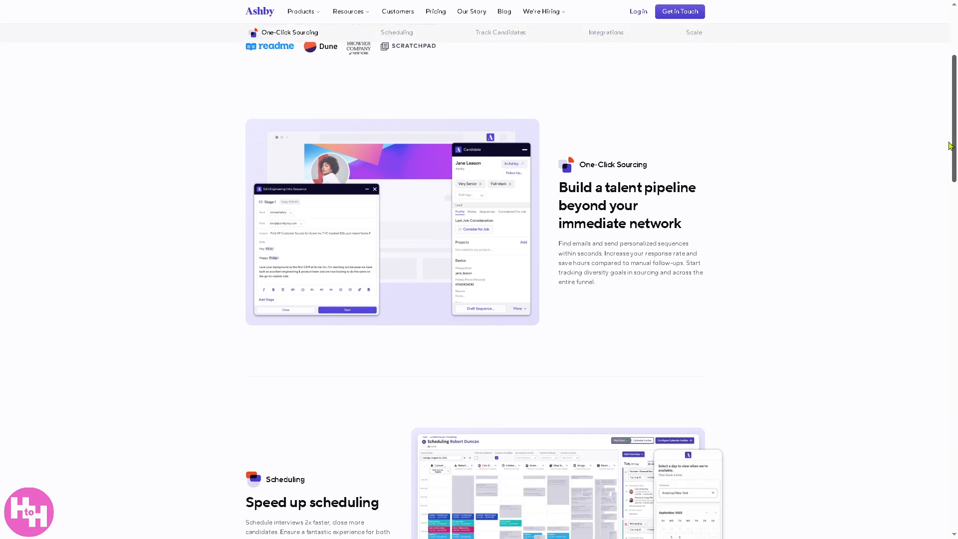
scroll("down", 3)
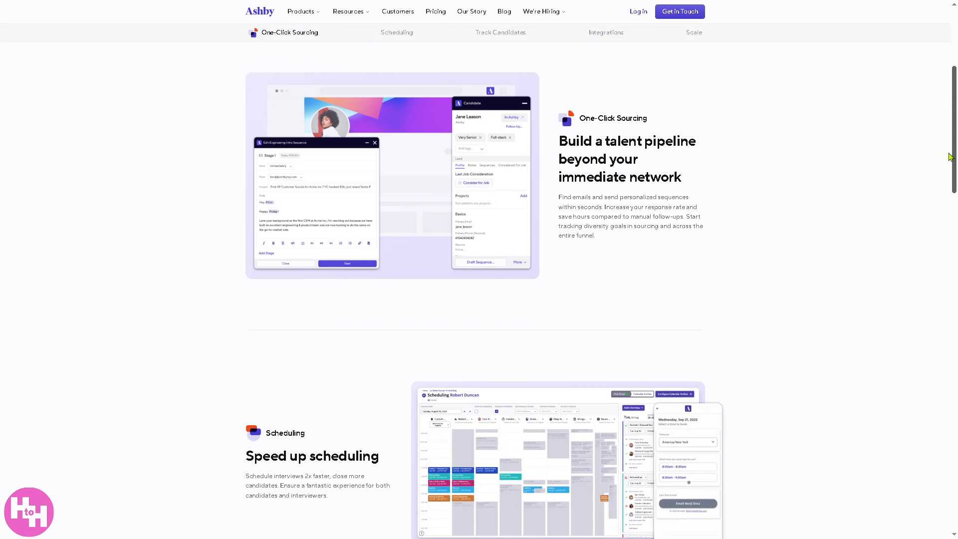
scroll("down", 3)
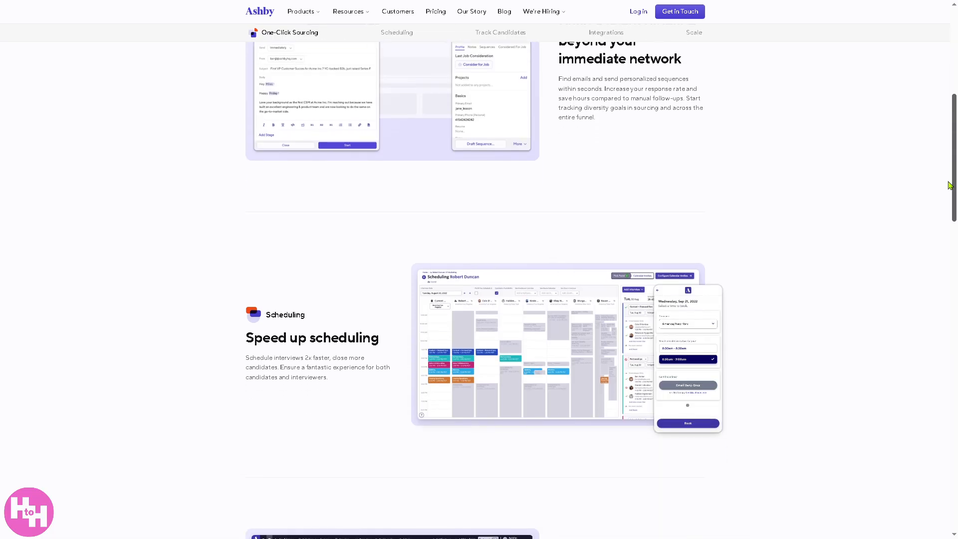
scroll("down", 3)
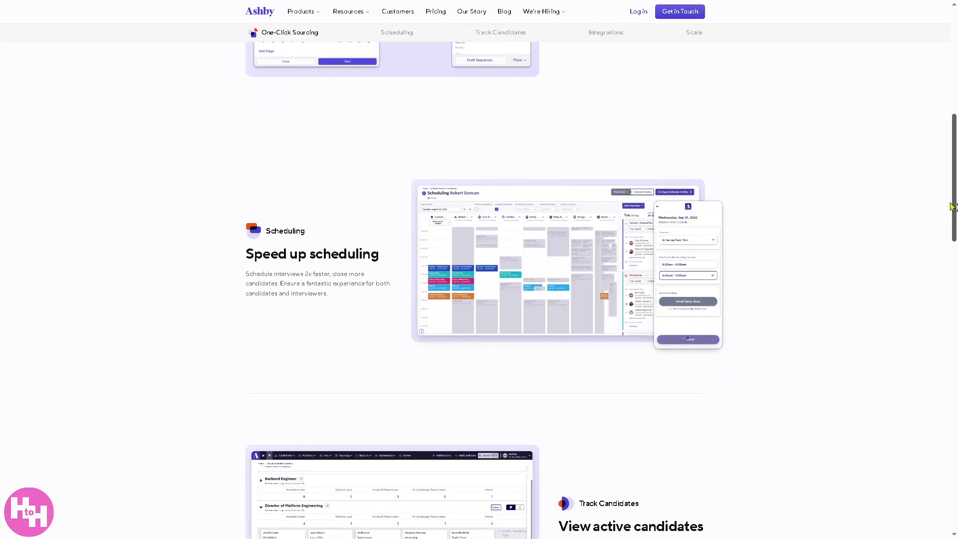
scroll("down", 3)
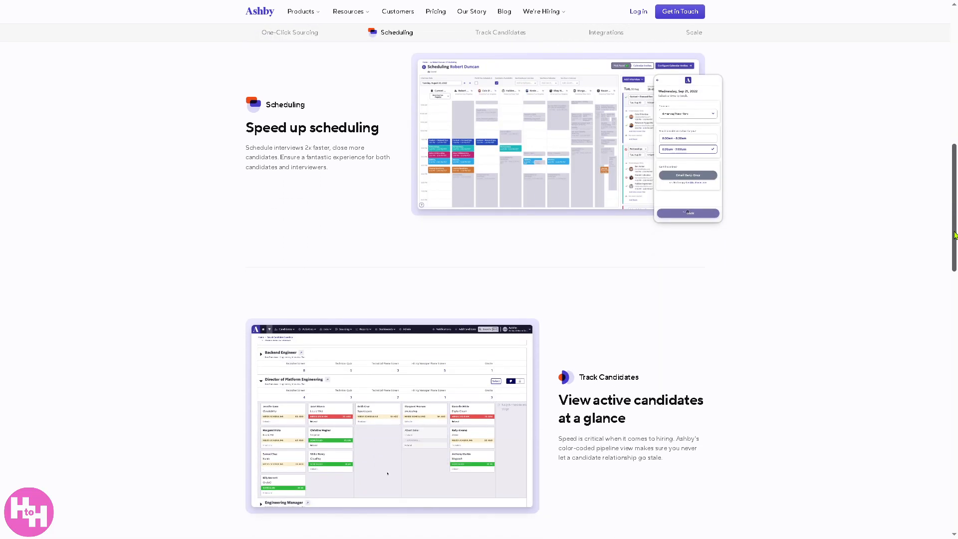
scroll("down", 3)
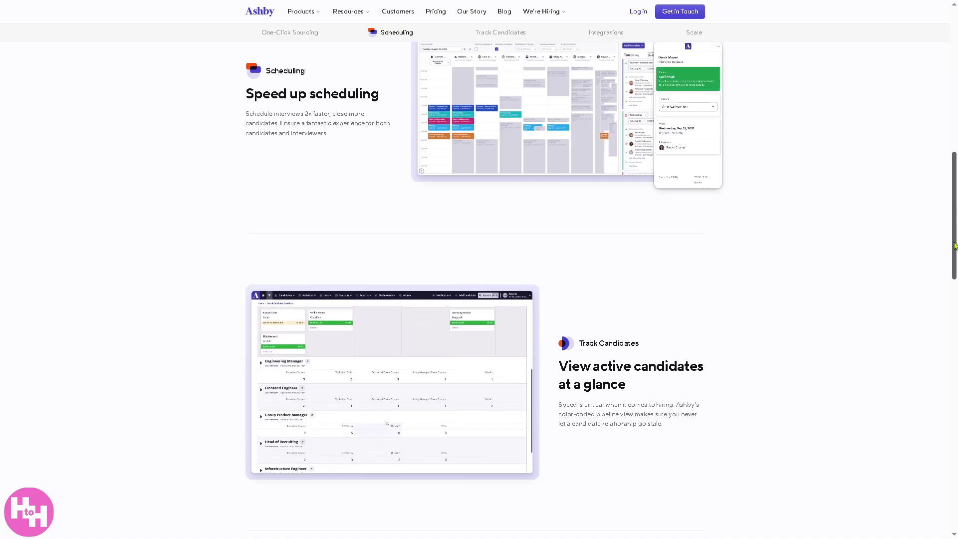
scroll("down", 3)
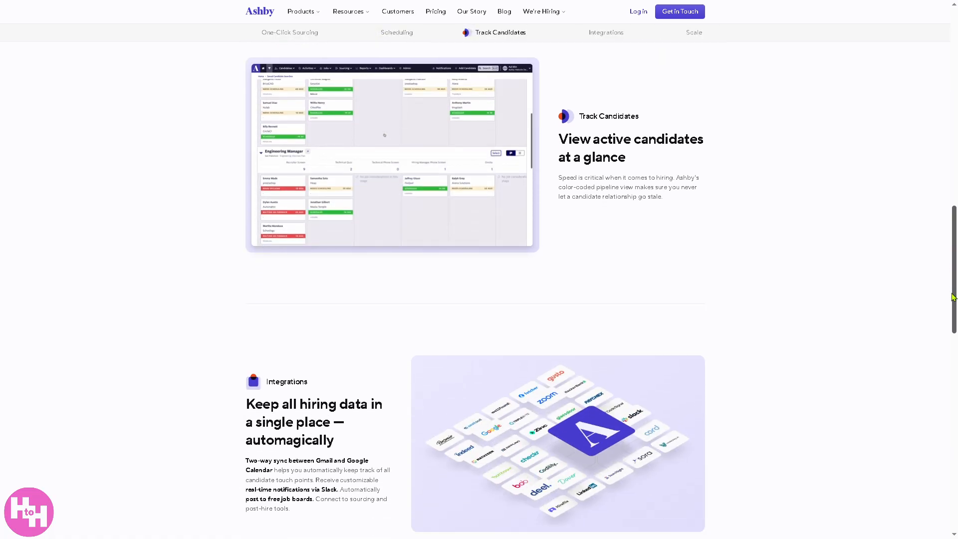
scroll("down", 3)
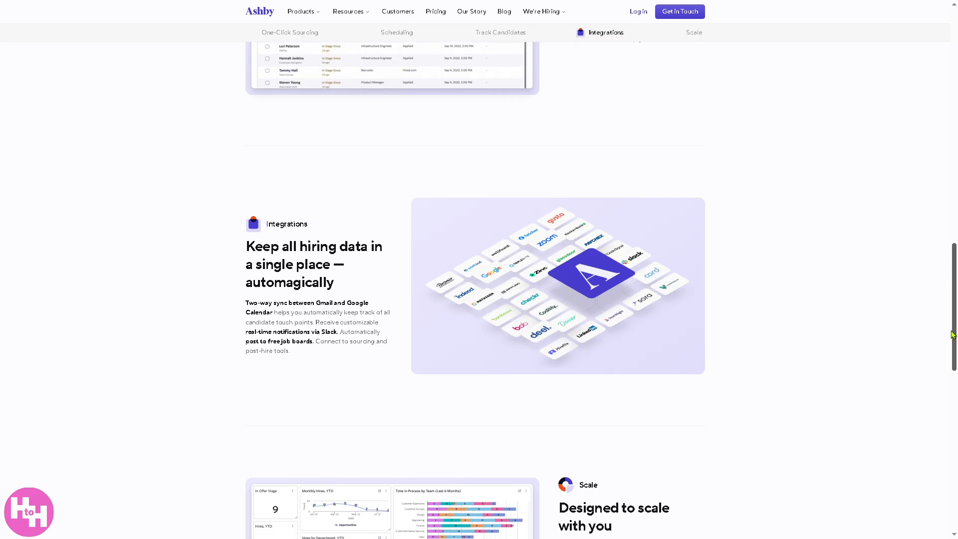
scroll("down", 3)
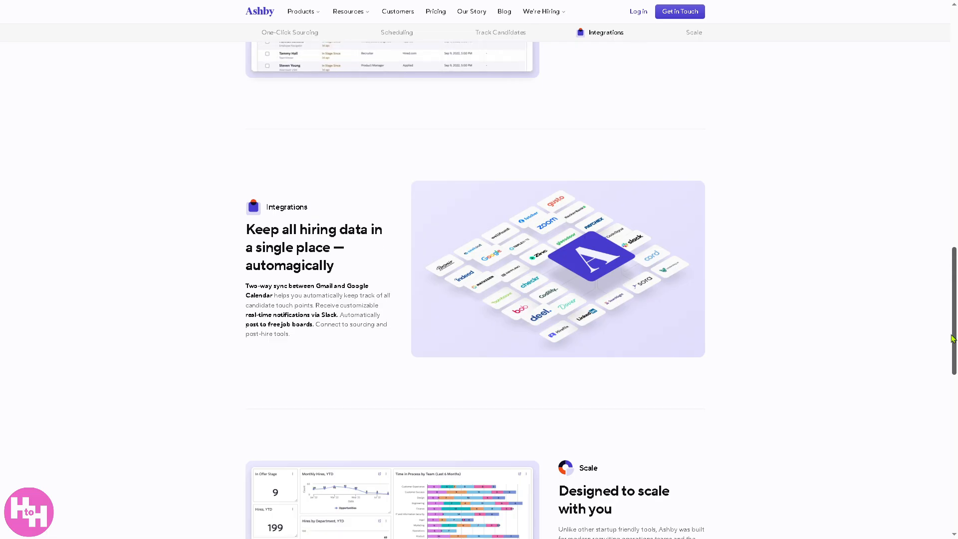
scroll("down", 3)
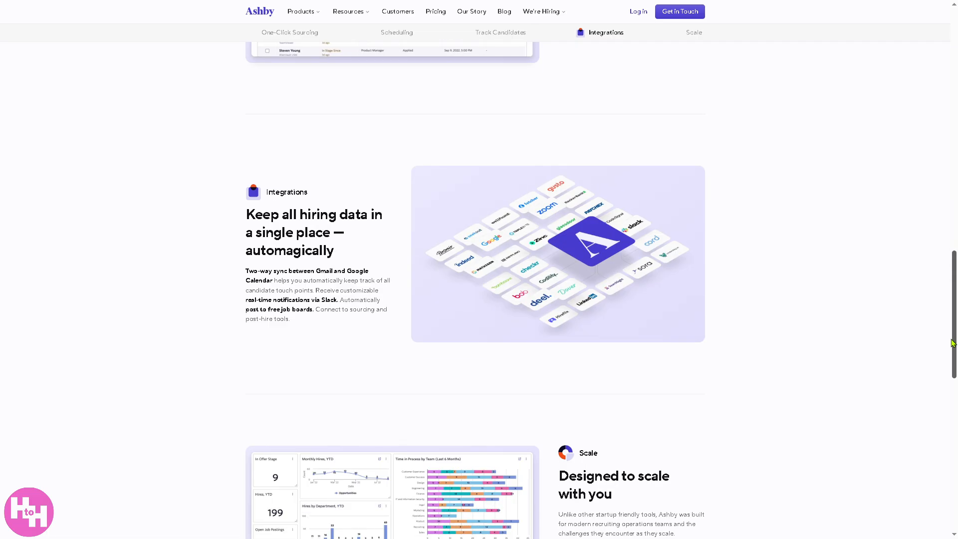
scroll("down", 3)
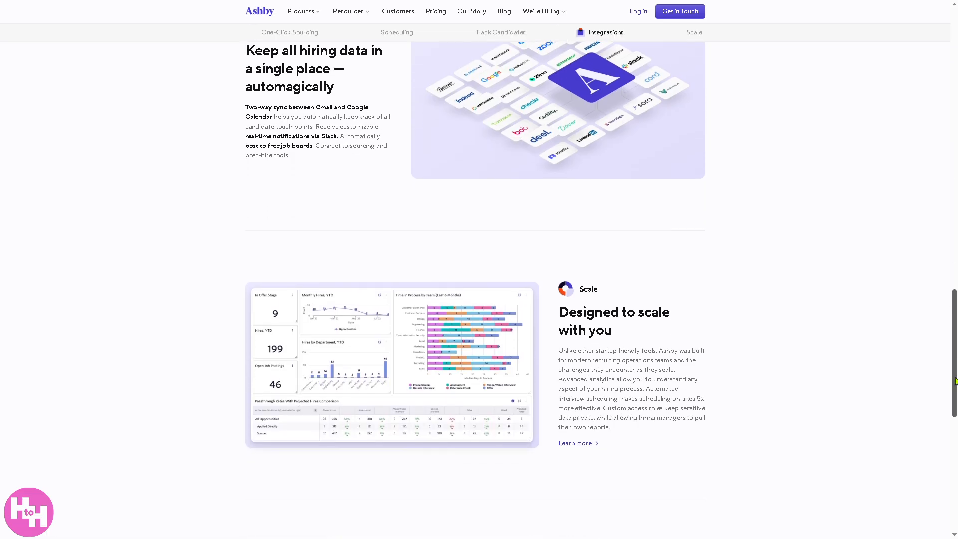
scroll("down", 3)
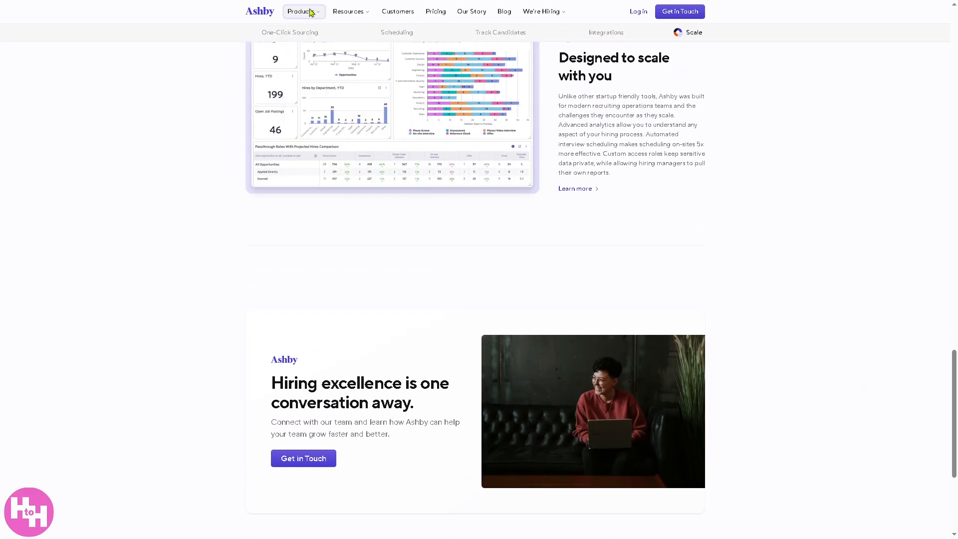
Step: Open the For Growth page from Products and scroll down to its ATS section
left_click(300, 11)
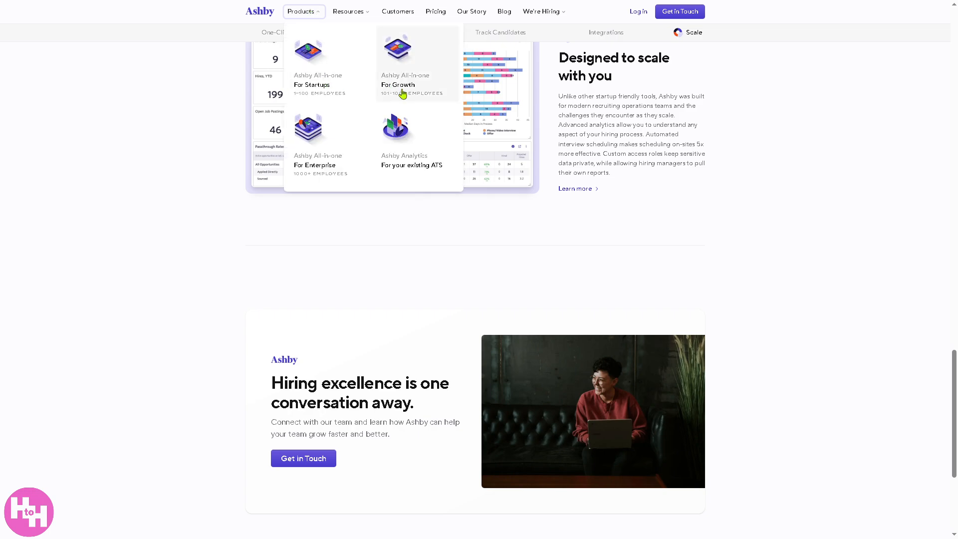
mouse_move(405, 92)
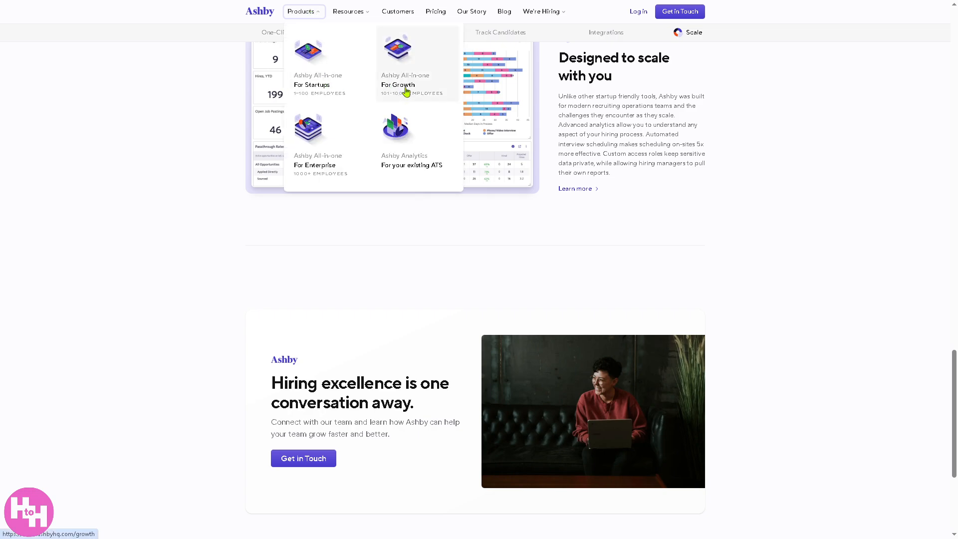
left_click(398, 80)
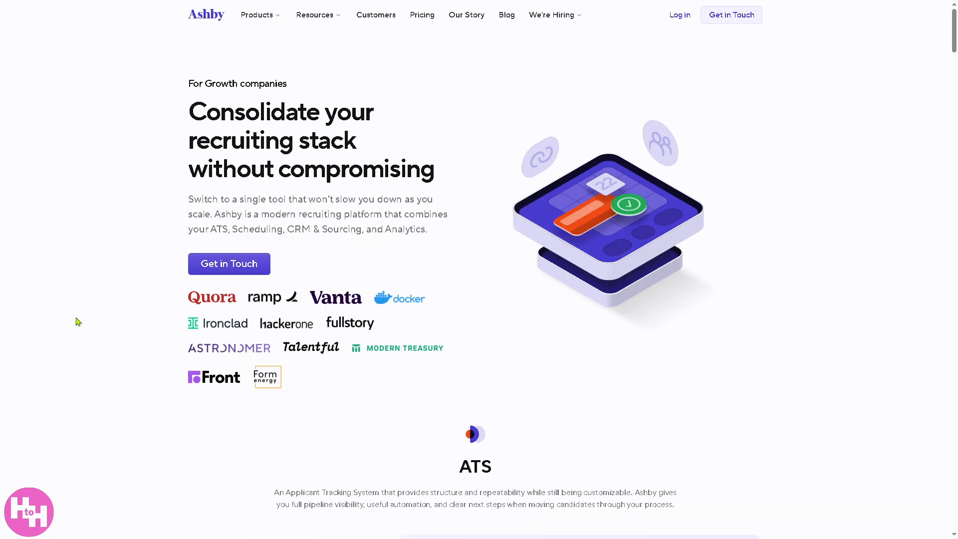
mouse_move(677, 234)
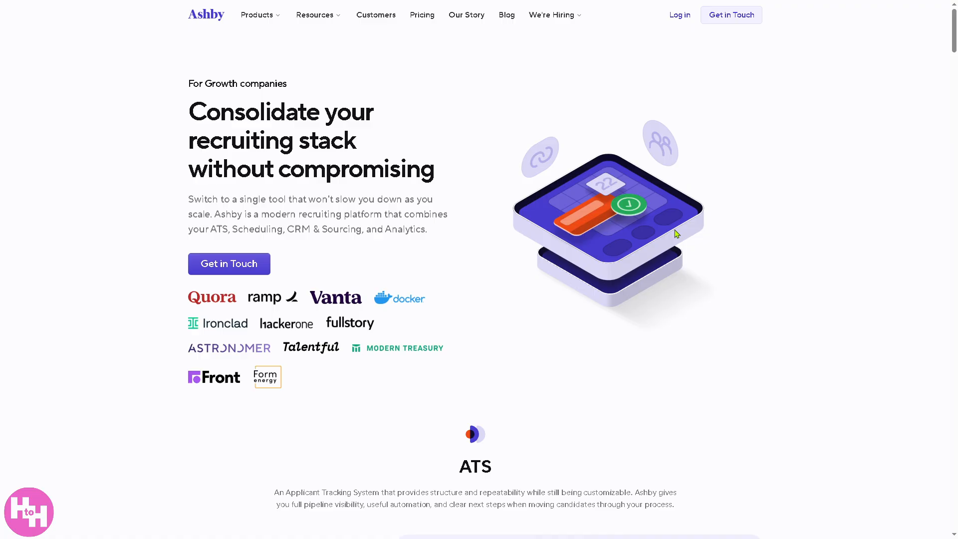
scroll("down", 3)
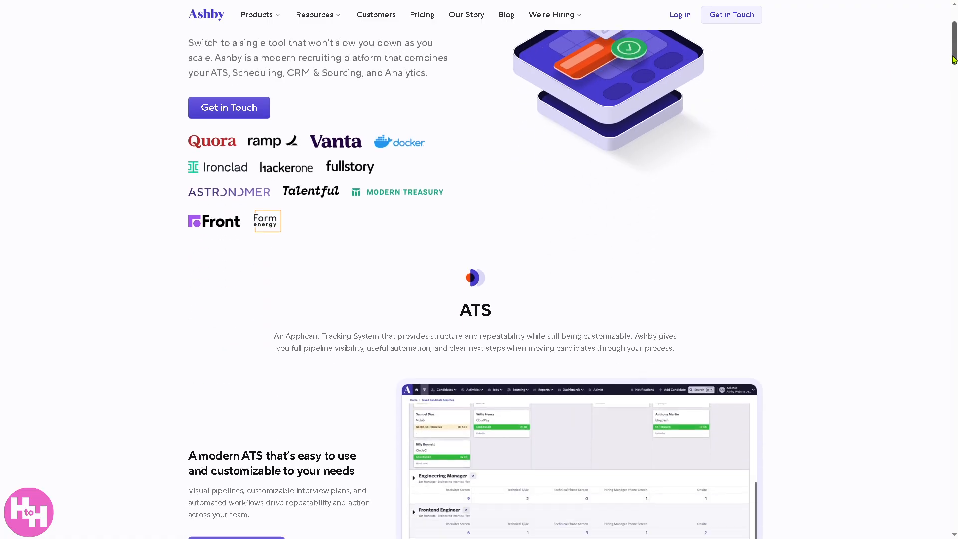
scroll("down", 3)
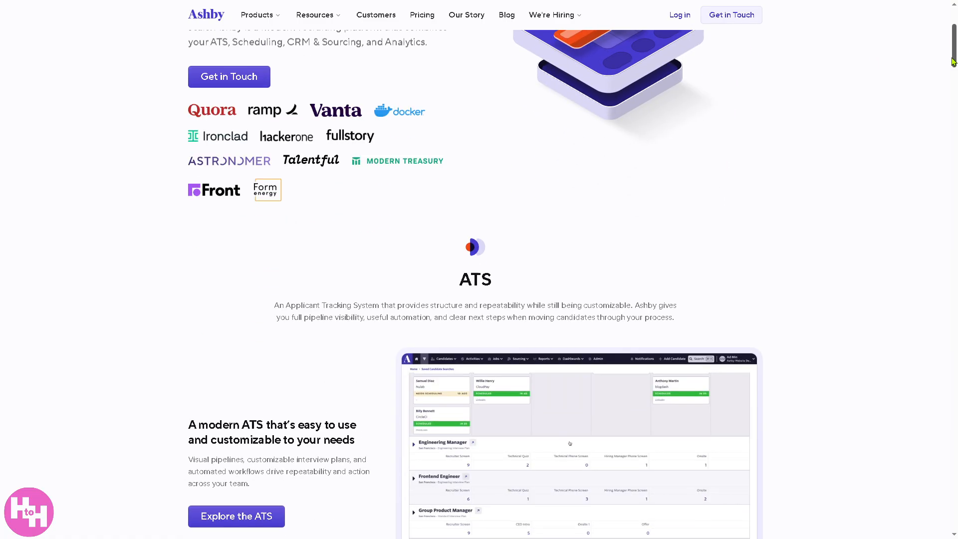
scroll("down", 3)
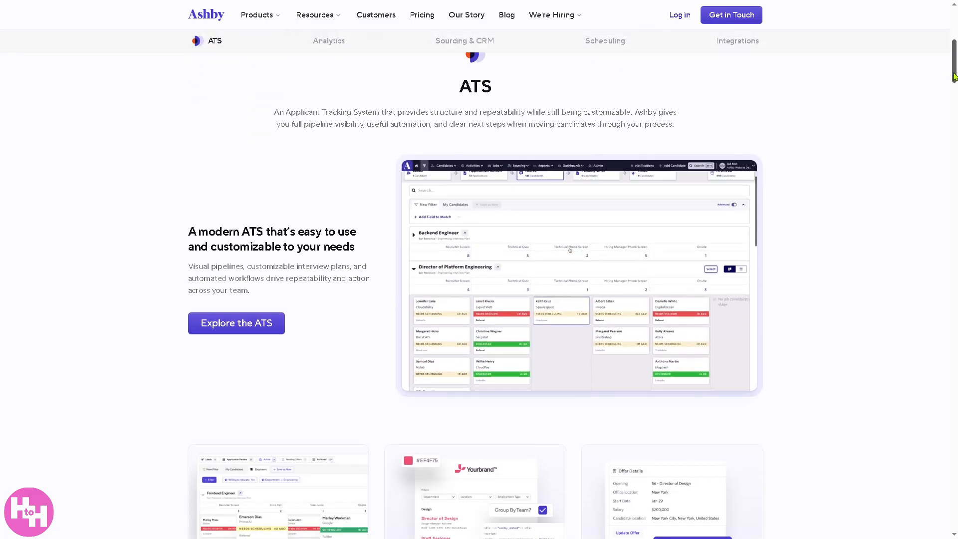
scroll("down", 3)
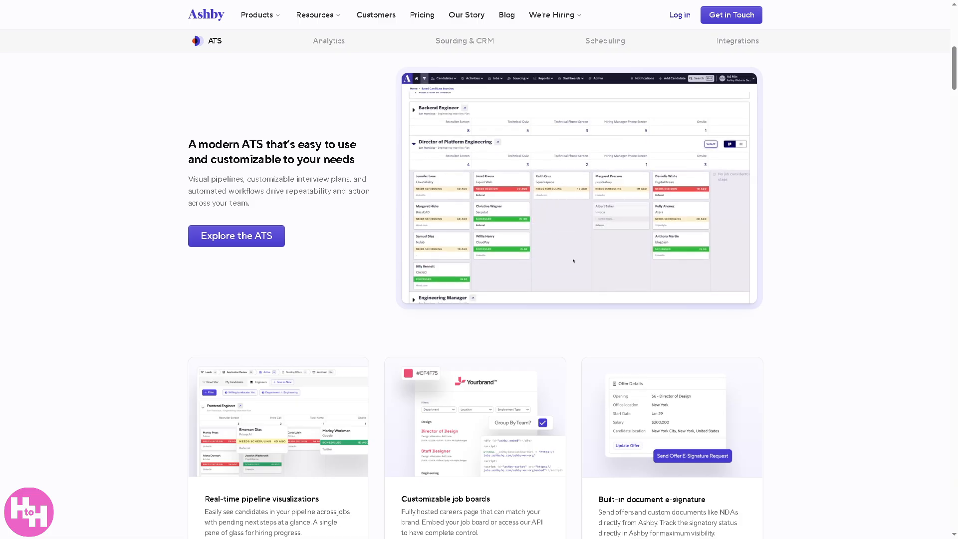
scroll("down", 3)
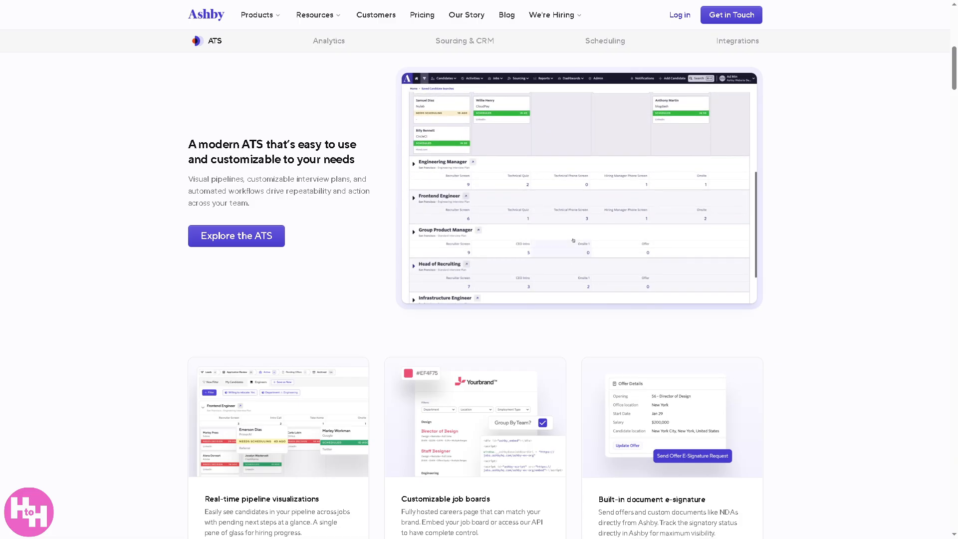
left_click(258, 14)
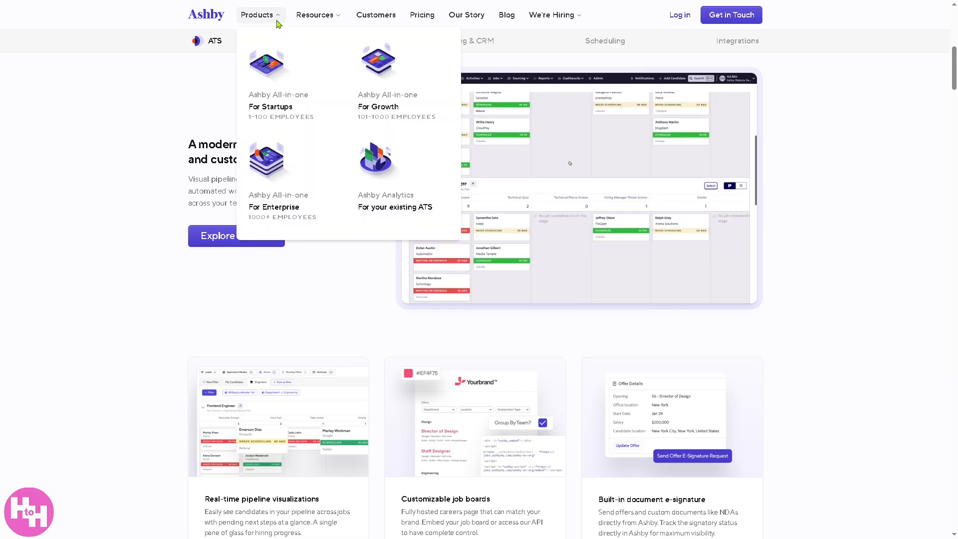
mouse_move(281, 205)
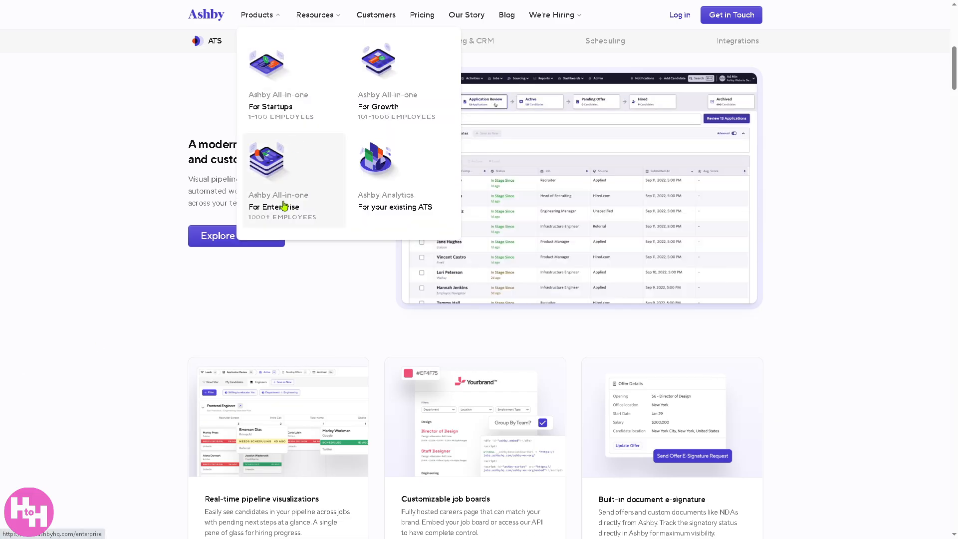
Step: Open the For Enterprise page and scroll down to its ATS section
left_click(278, 206)
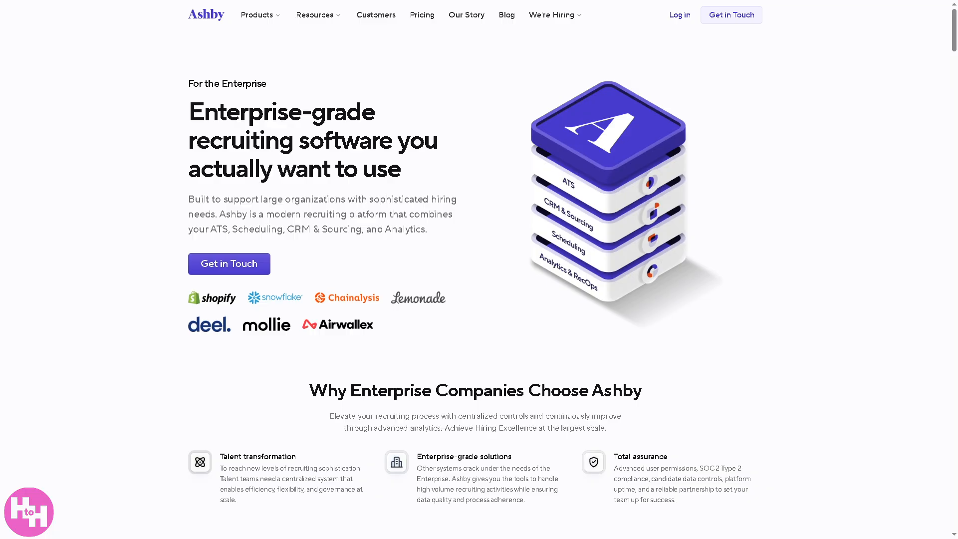
mouse_move(945, 73)
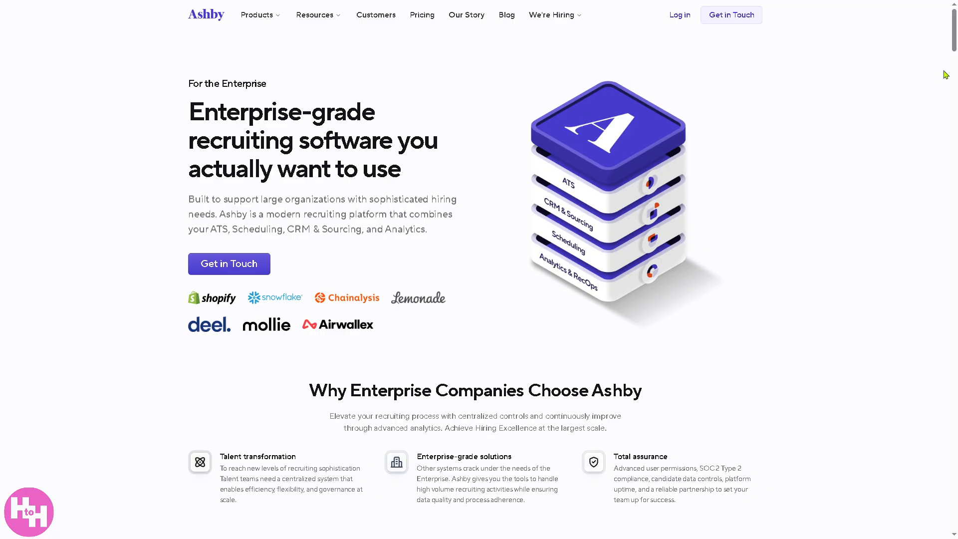
scroll("down", 3)
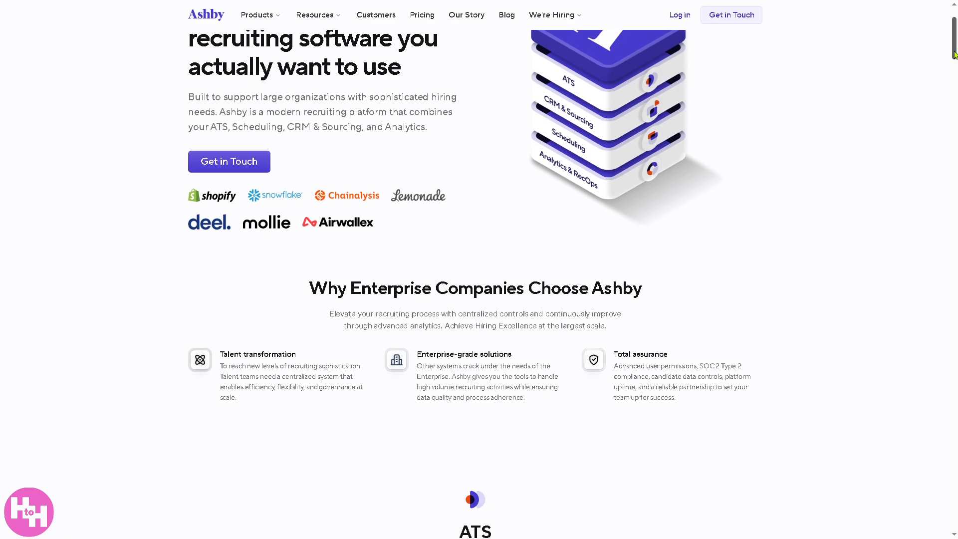
scroll("down", 3)
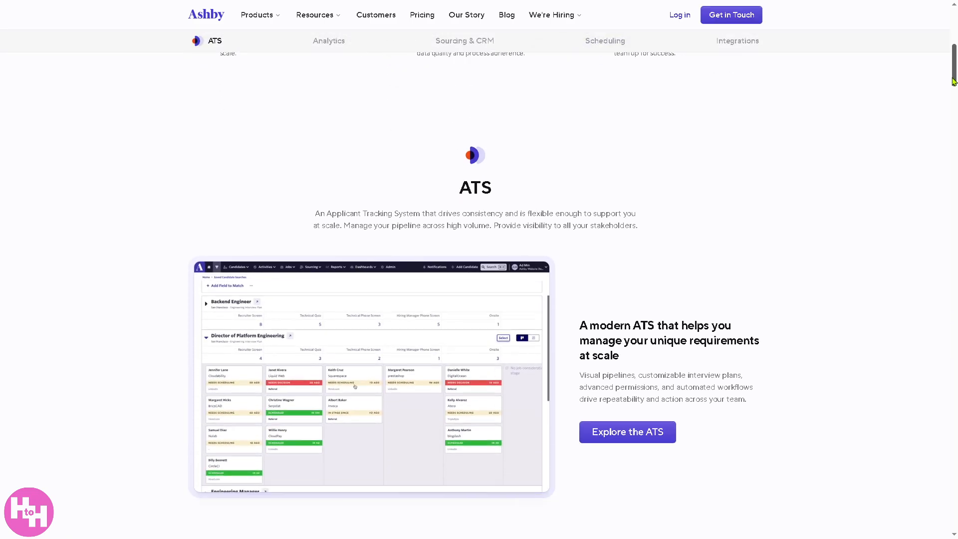
scroll("down", 3)
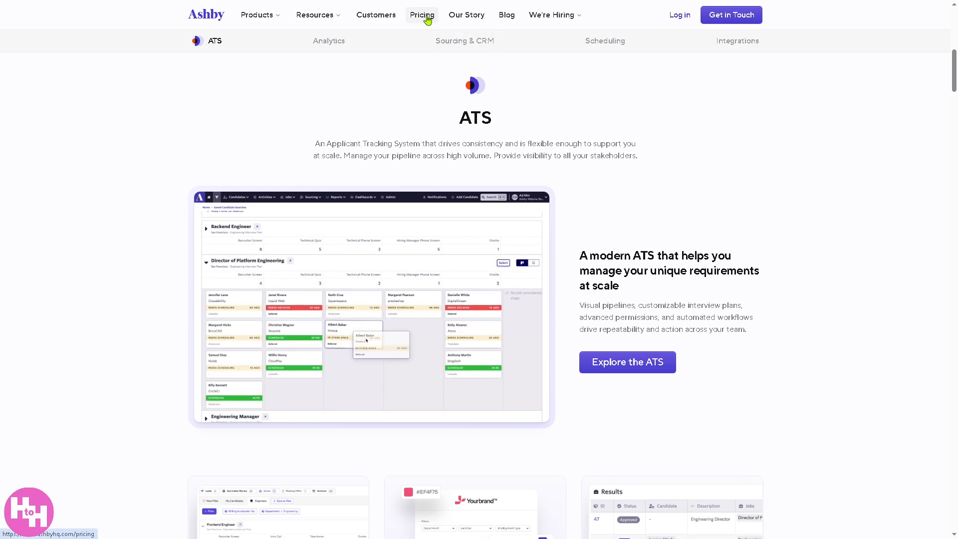
left_click(422, 15)
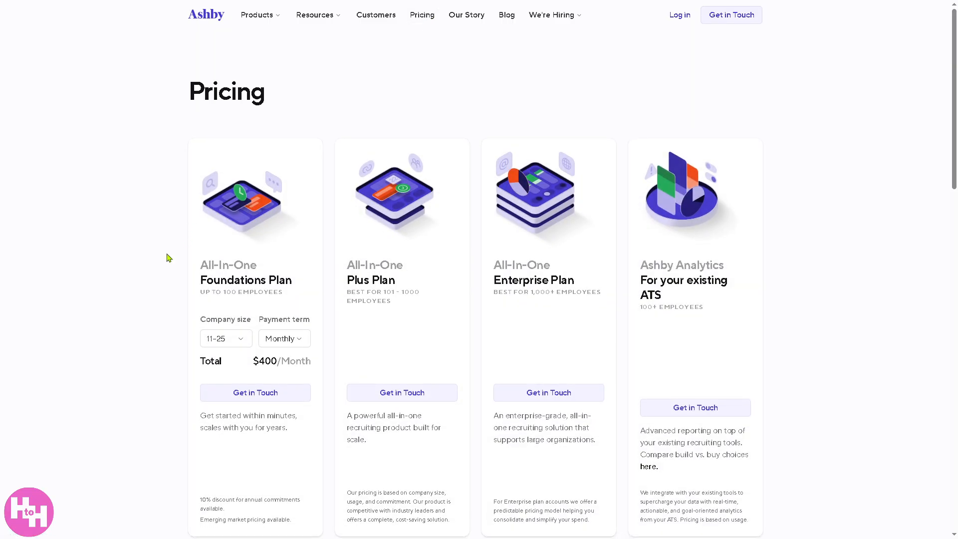
scroll("down", 3)
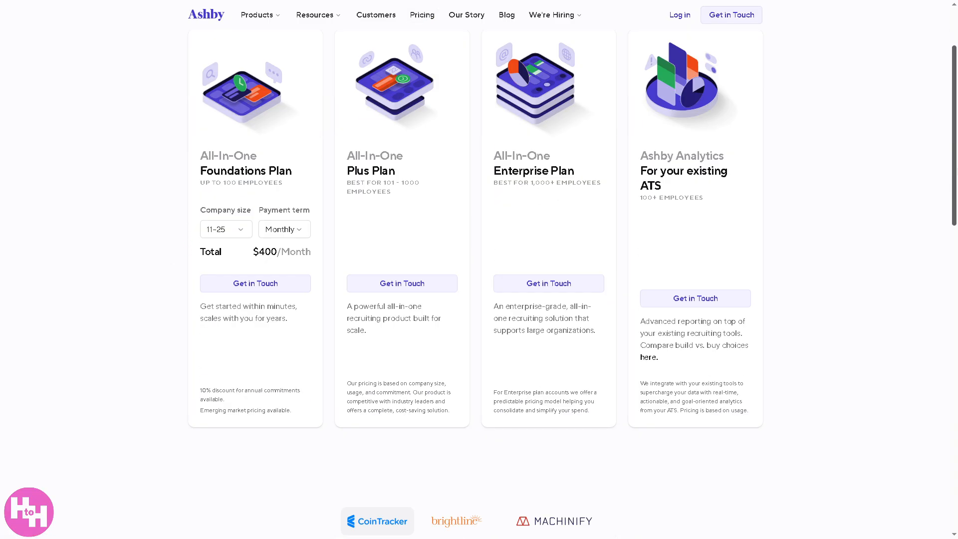
scroll("up", 3)
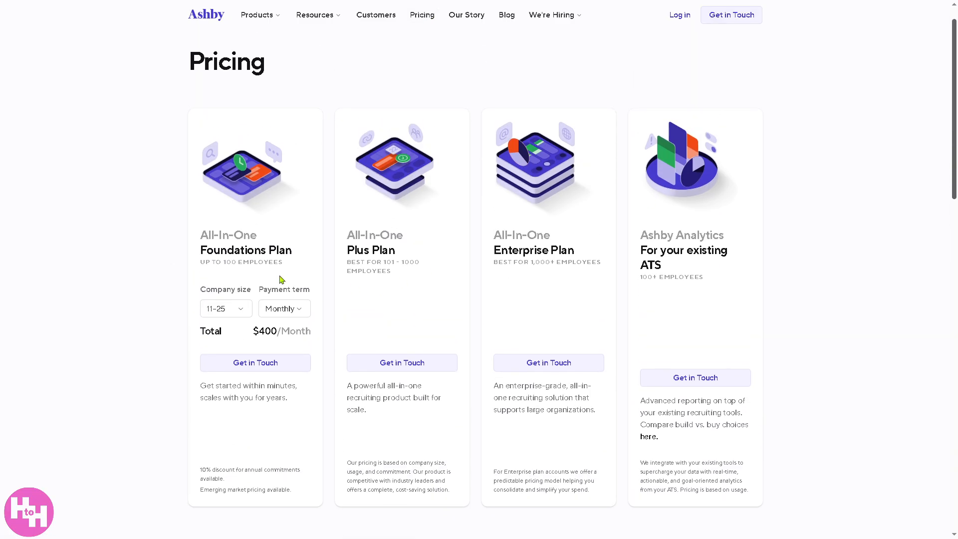
mouse_move(207, 263)
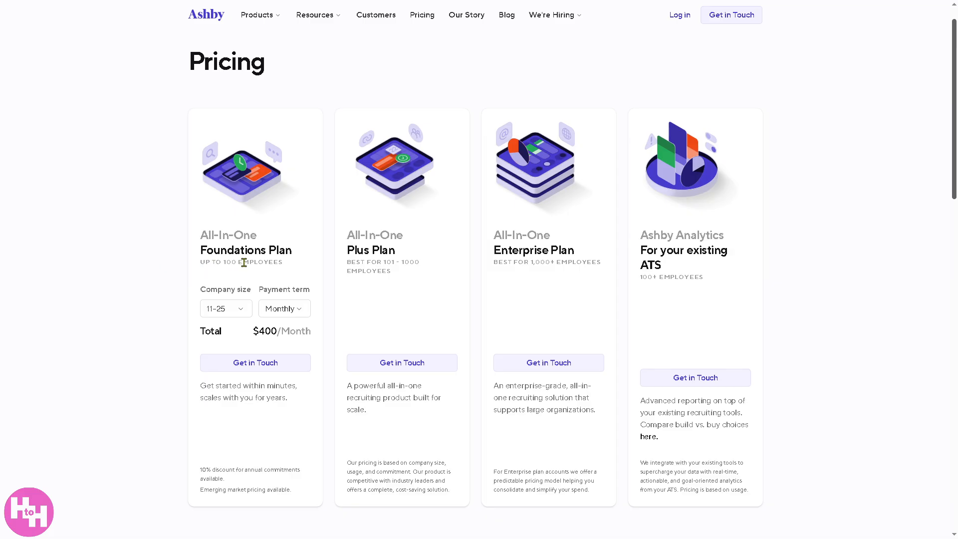
left_click(225, 307)
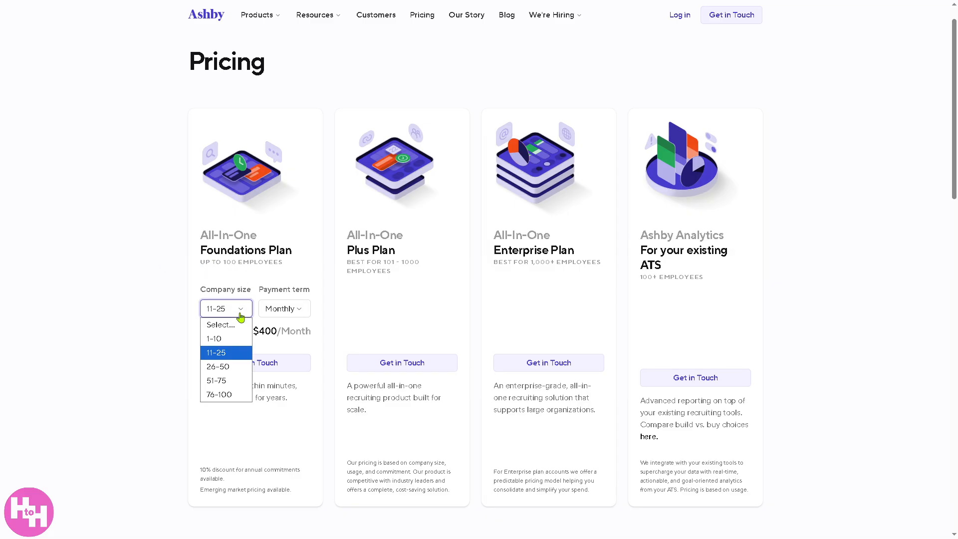
left_click(215, 338)
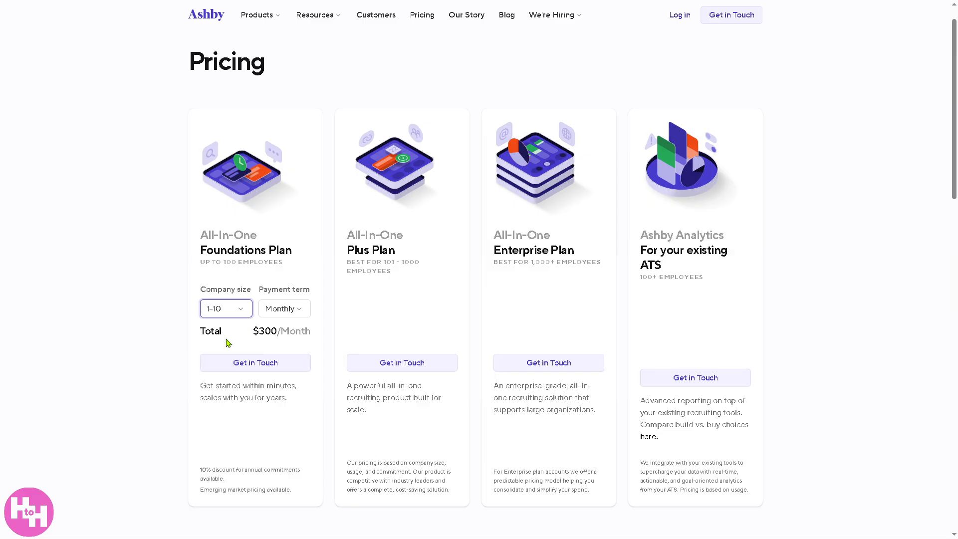
mouse_move(259, 315)
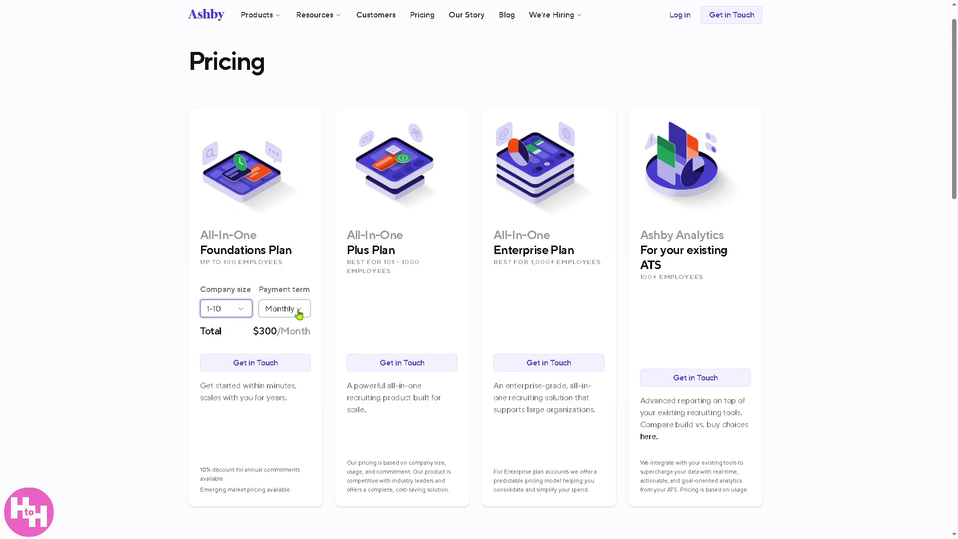
left_click(226, 308)
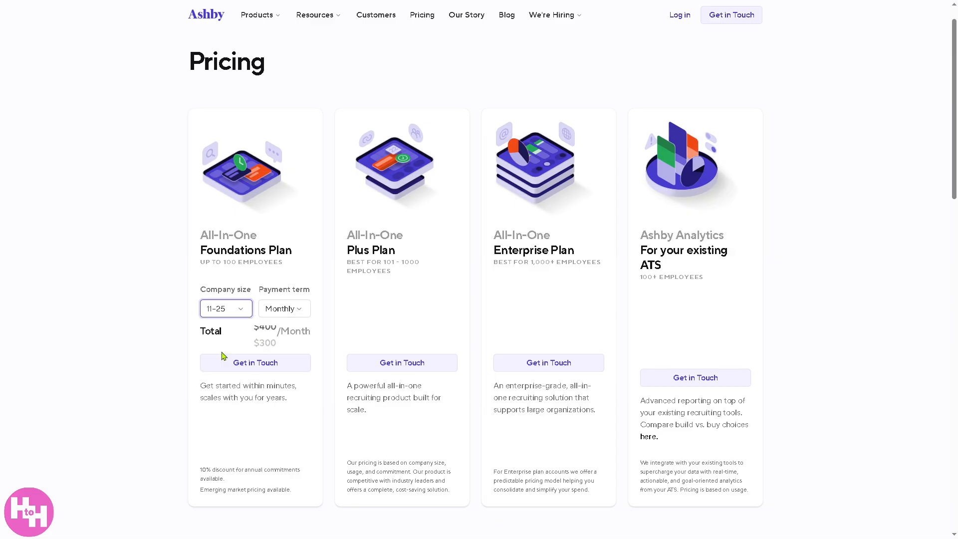
left_click(225, 308)
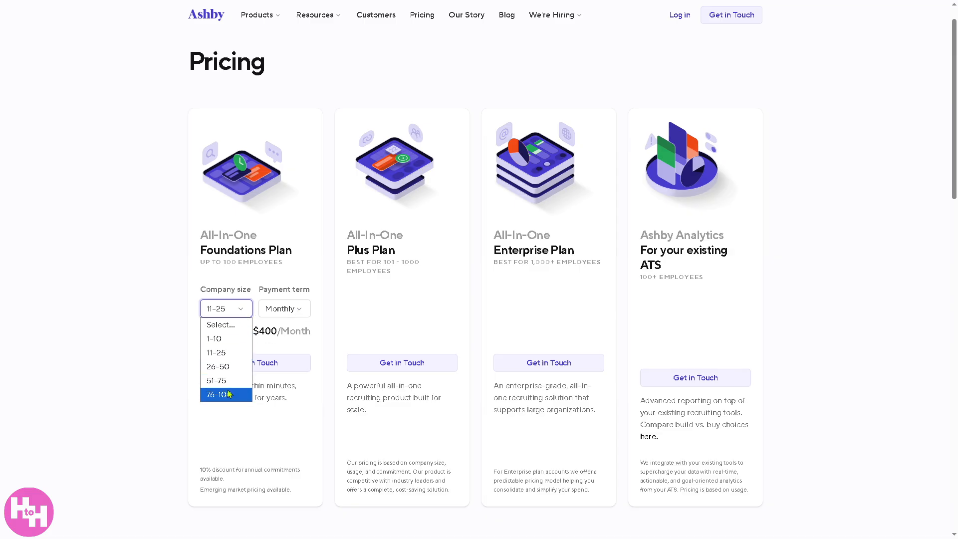
left_click(216, 395)
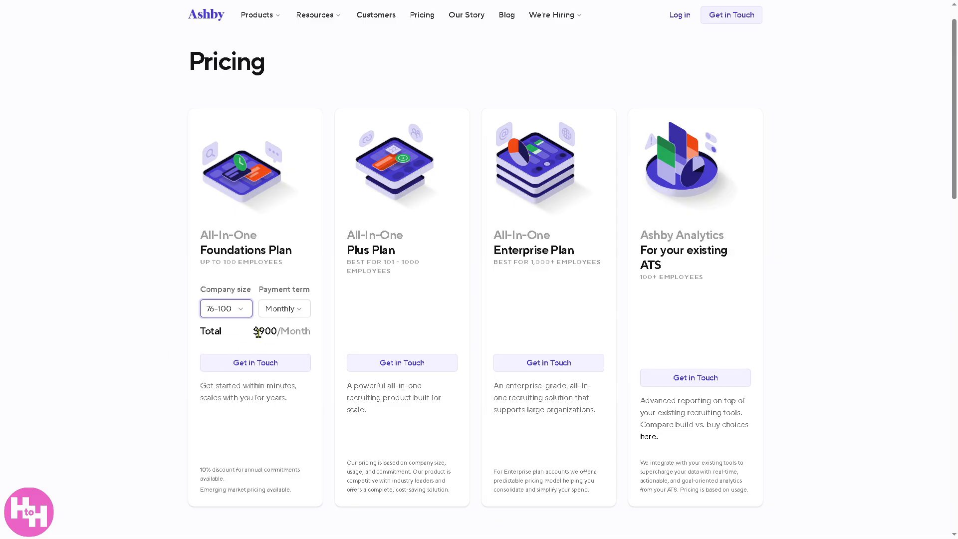
mouse_move(379, 251)
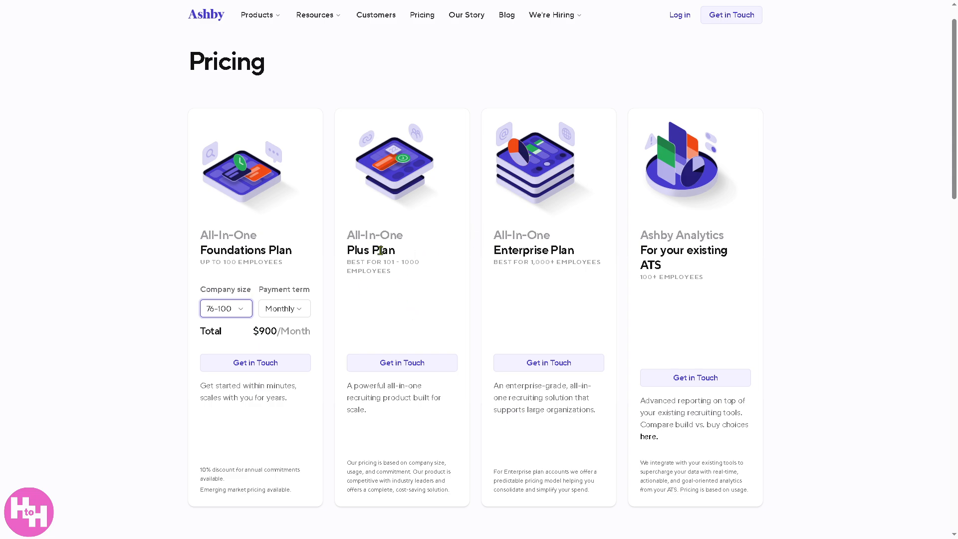
mouse_move(394, 274)
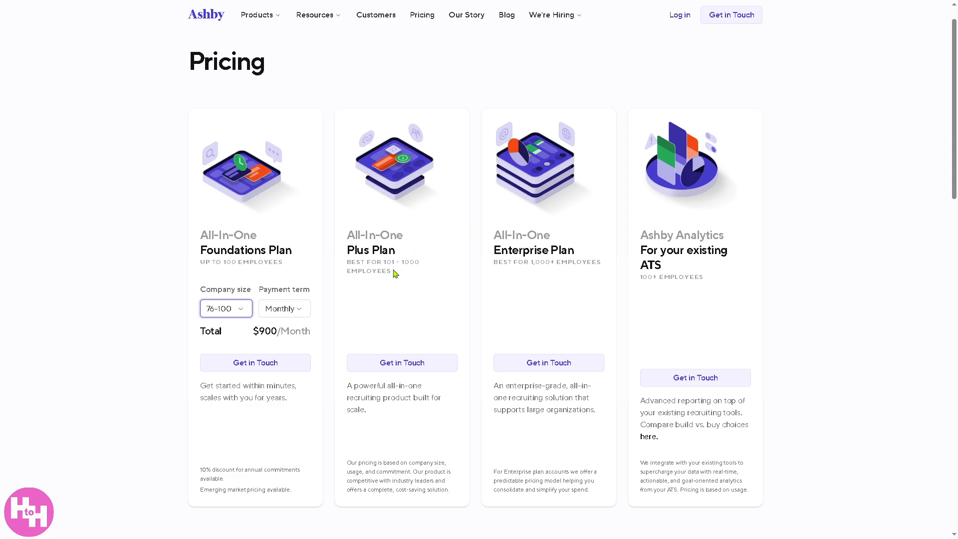
mouse_move(500, 238)
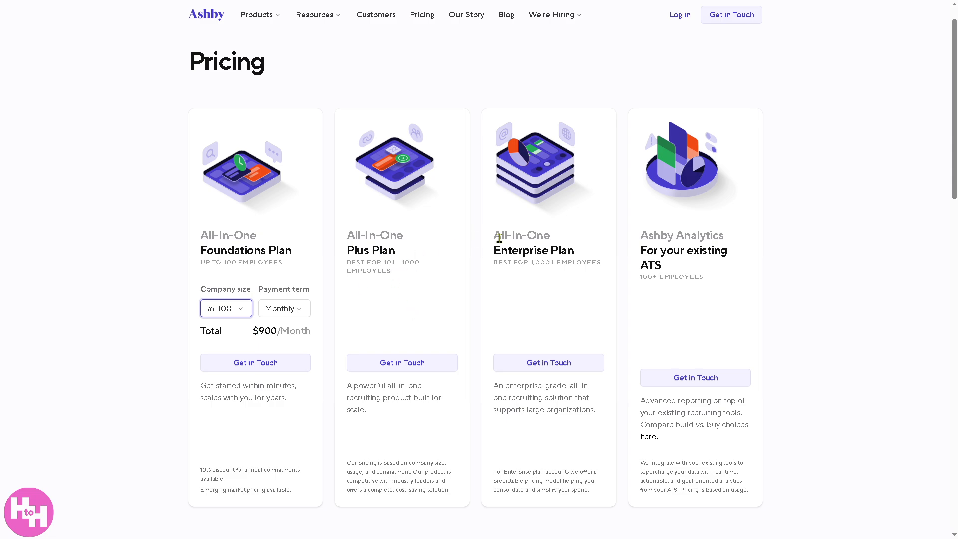
mouse_move(538, 274)
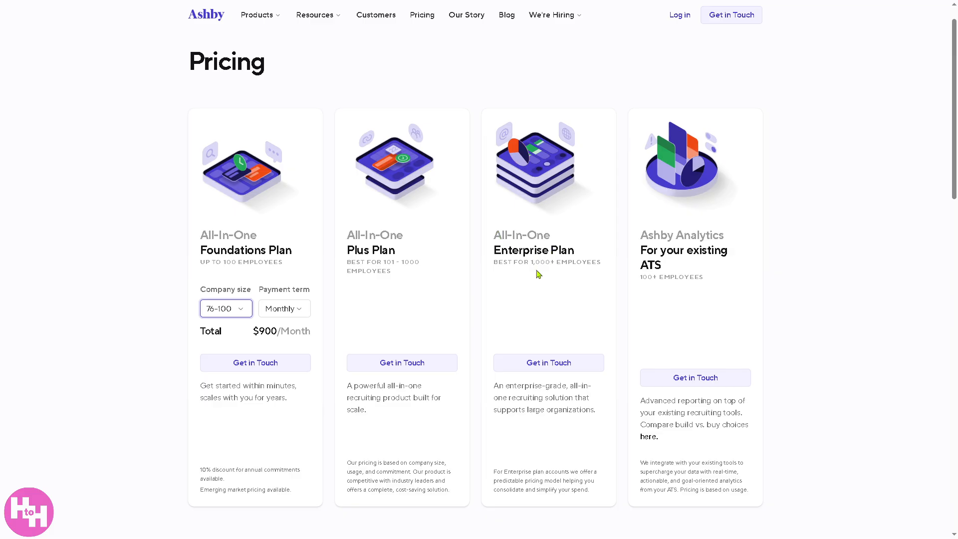
mouse_move(533, 278)
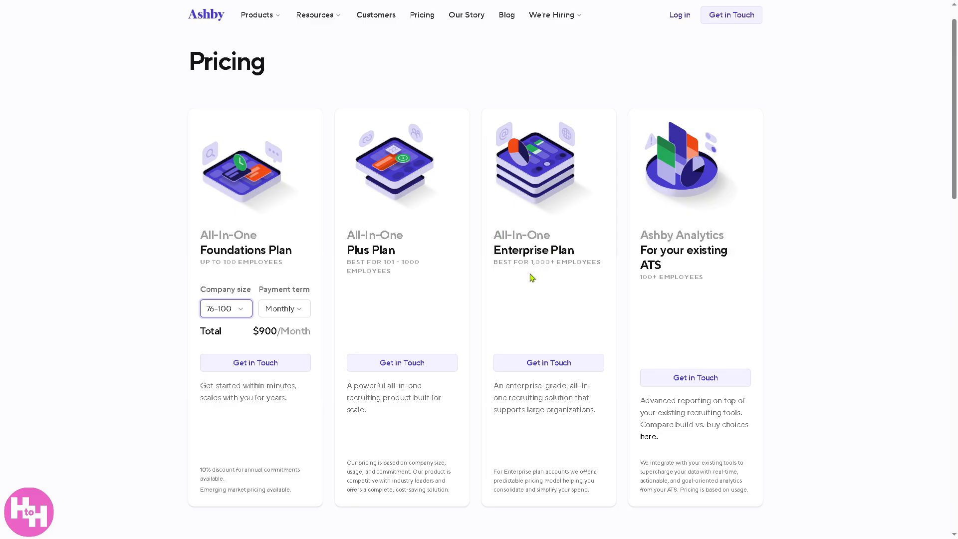
mouse_move(691, 247)
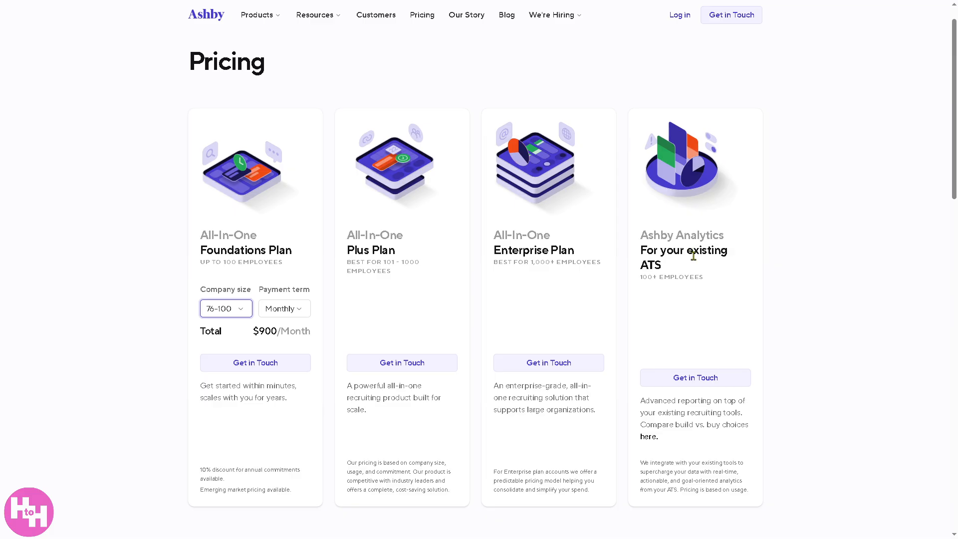
mouse_move(718, 257)
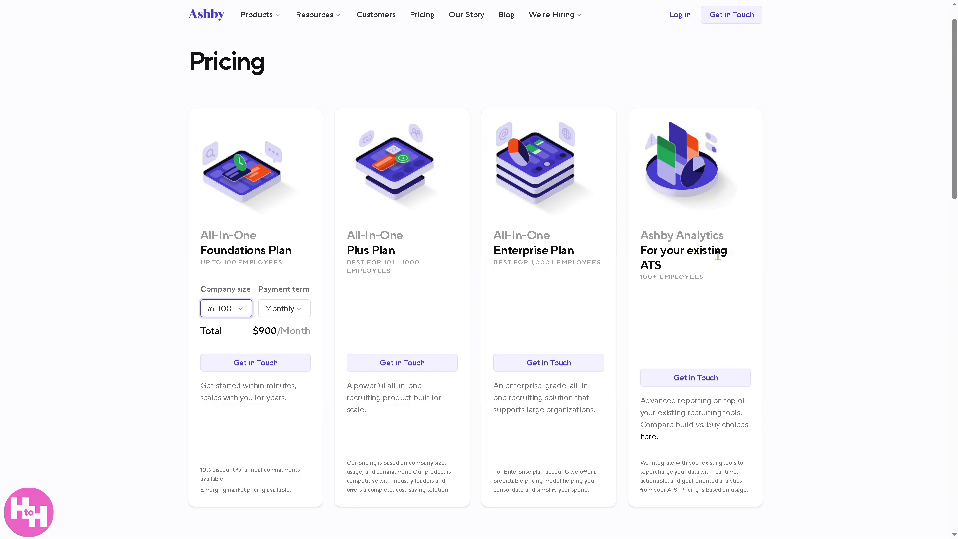
mouse_move(517, 305)
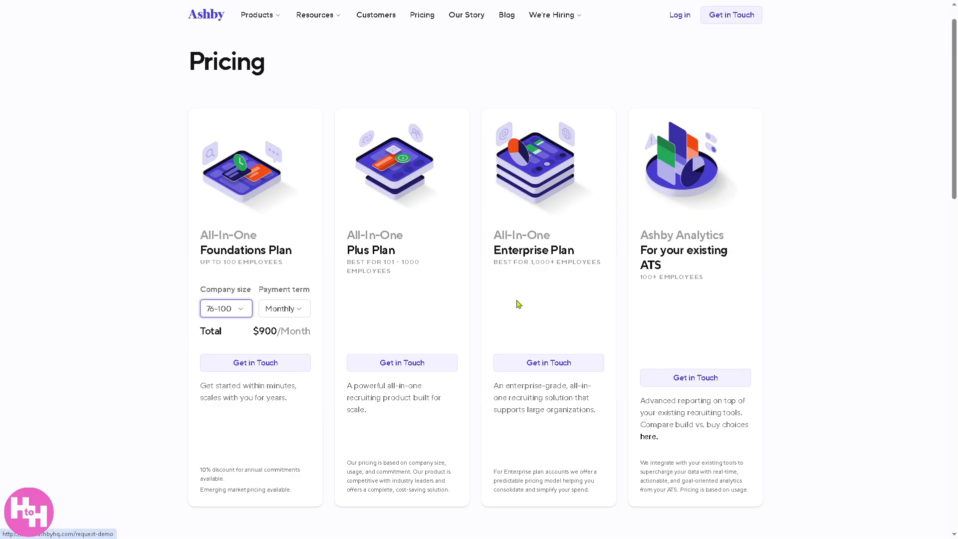
mouse_move(690, 296)
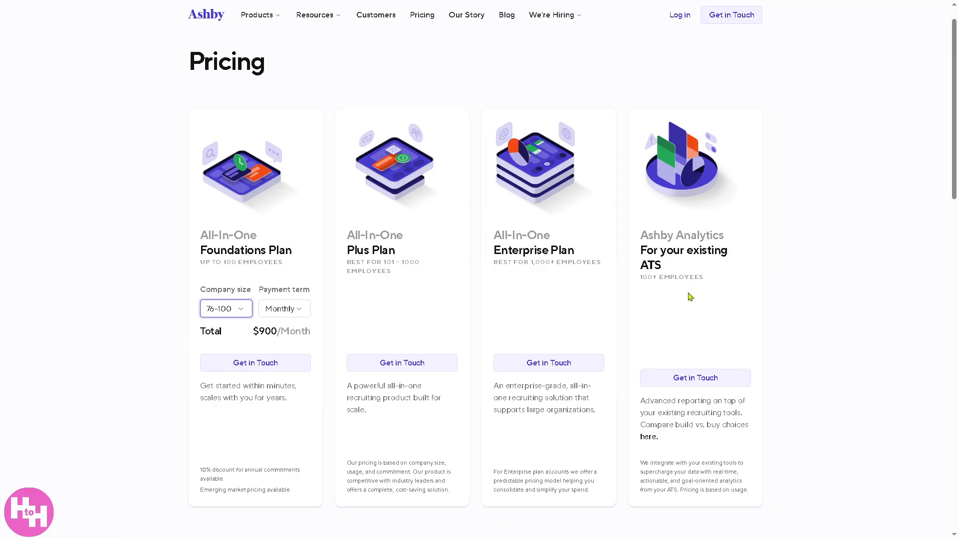
mouse_move(548, 362)
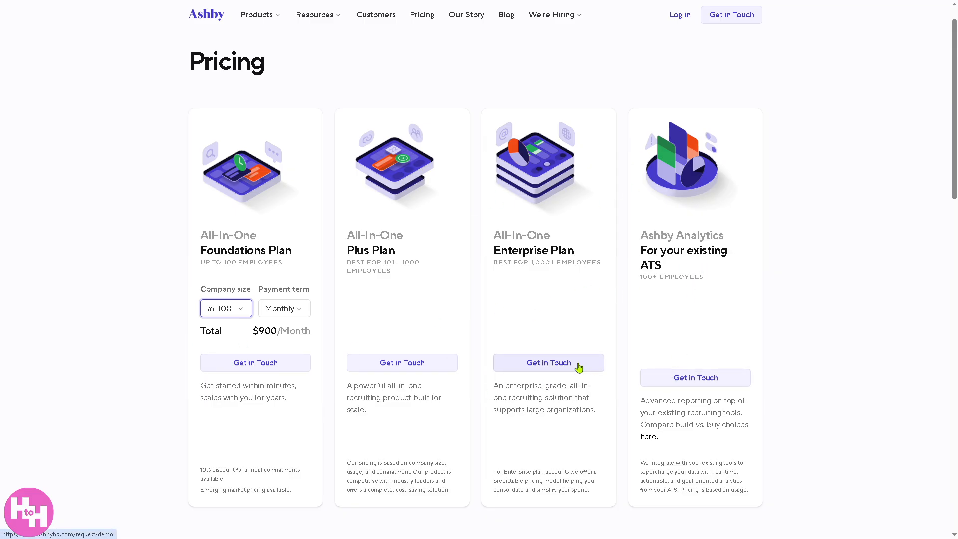
mouse_move(119, 334)
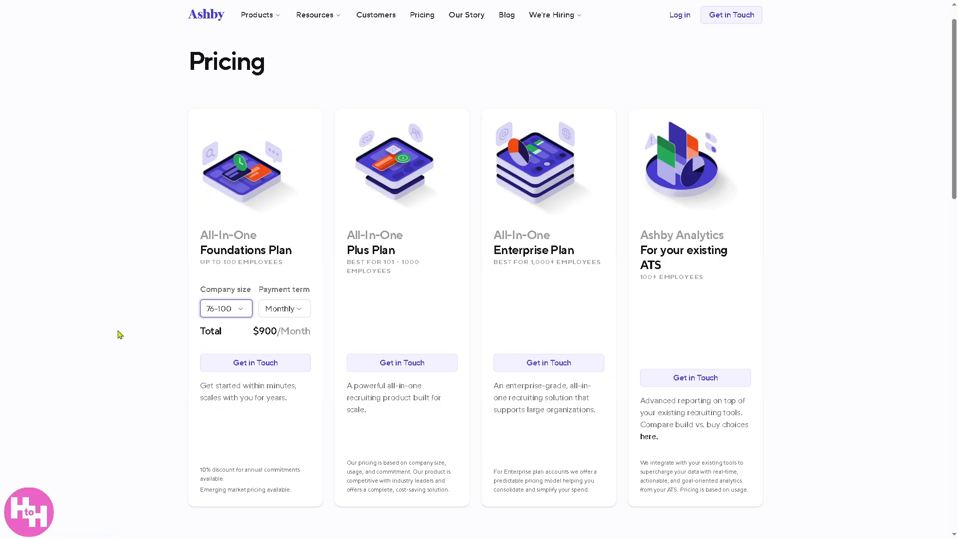
mouse_move(88, 334)
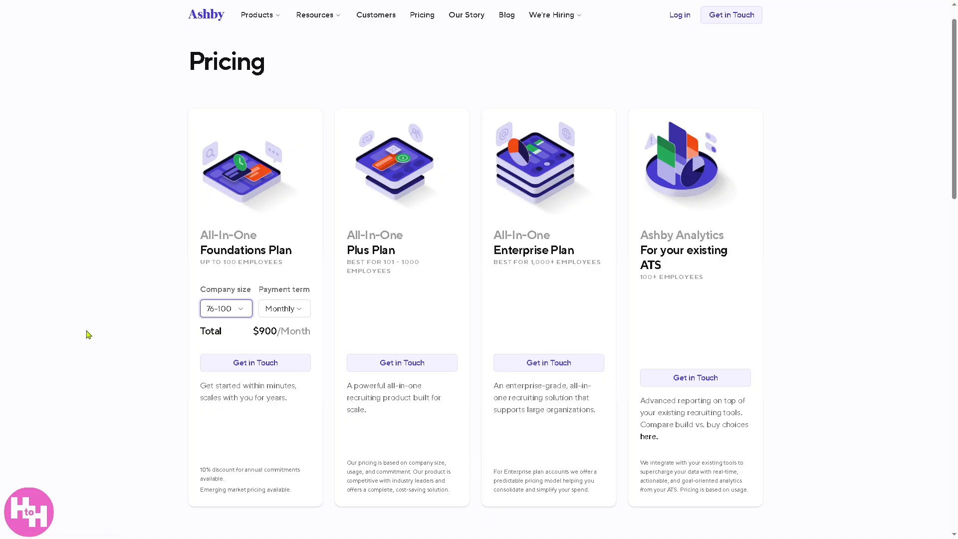
mouse_move(347, 134)
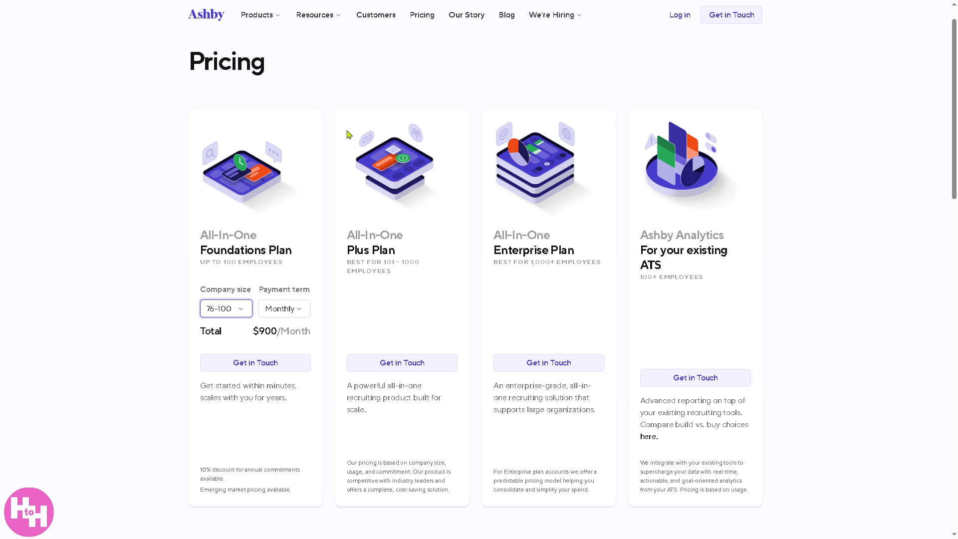
mouse_move(55, 241)
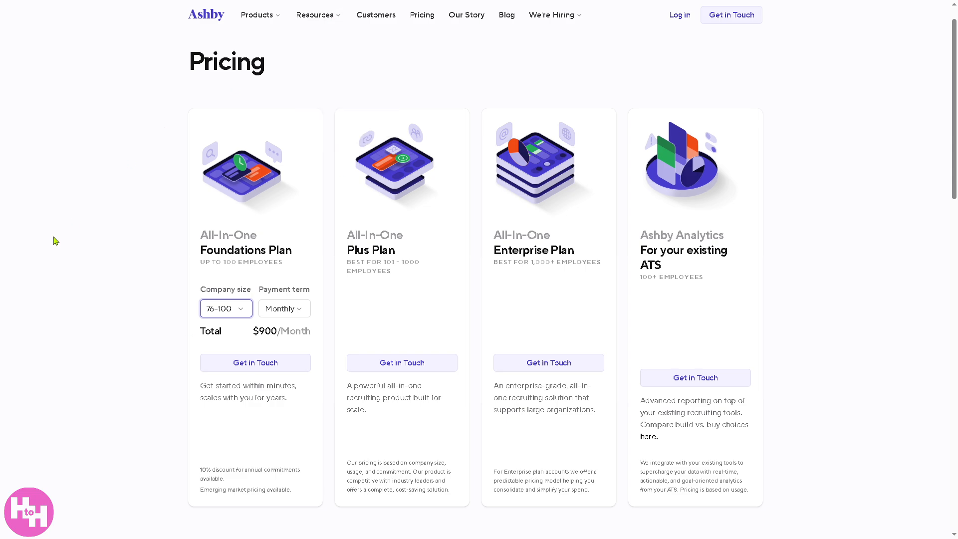
Step: Open Resources > Integrations and look over the page down to its Open API section
left_click(316, 15)
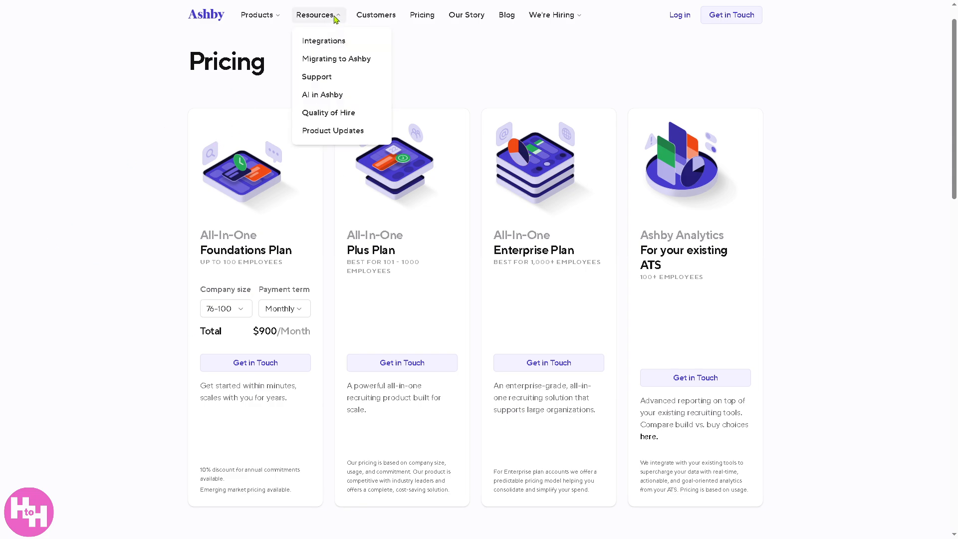
left_click(323, 40)
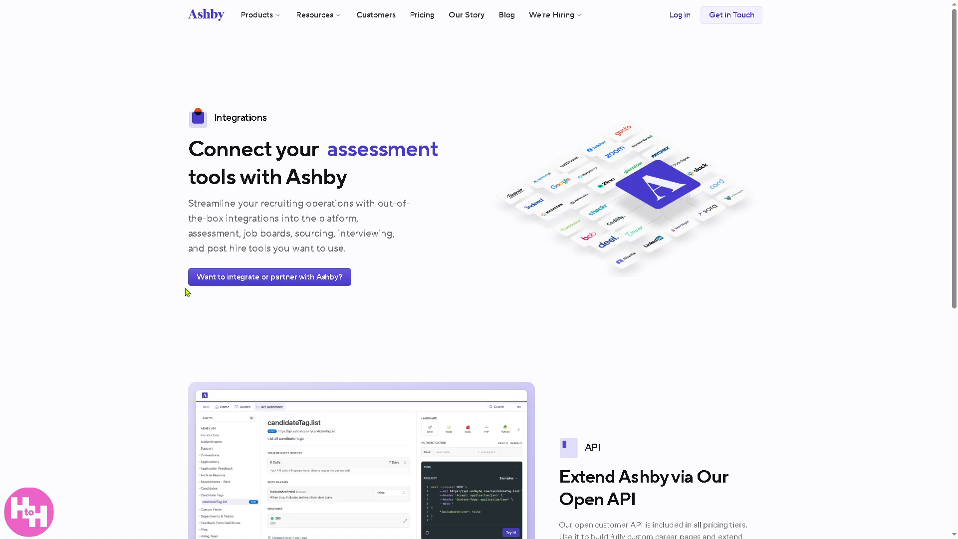
left_click(269, 277)
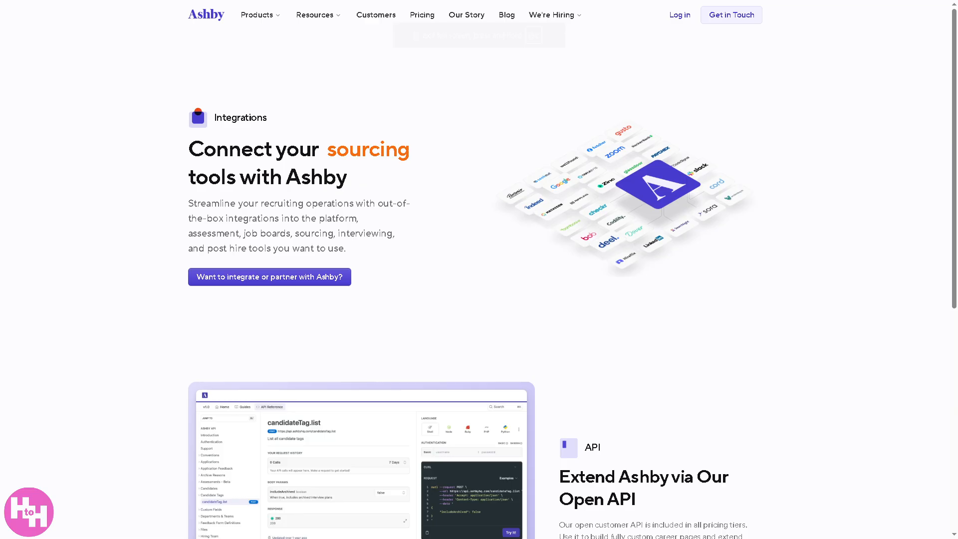
scroll("down", 3)
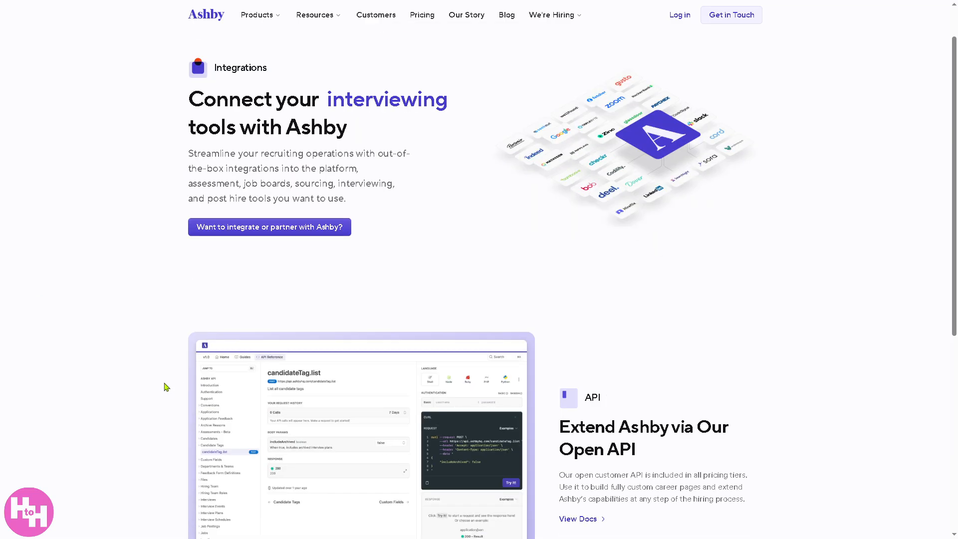
mouse_move(128, 378)
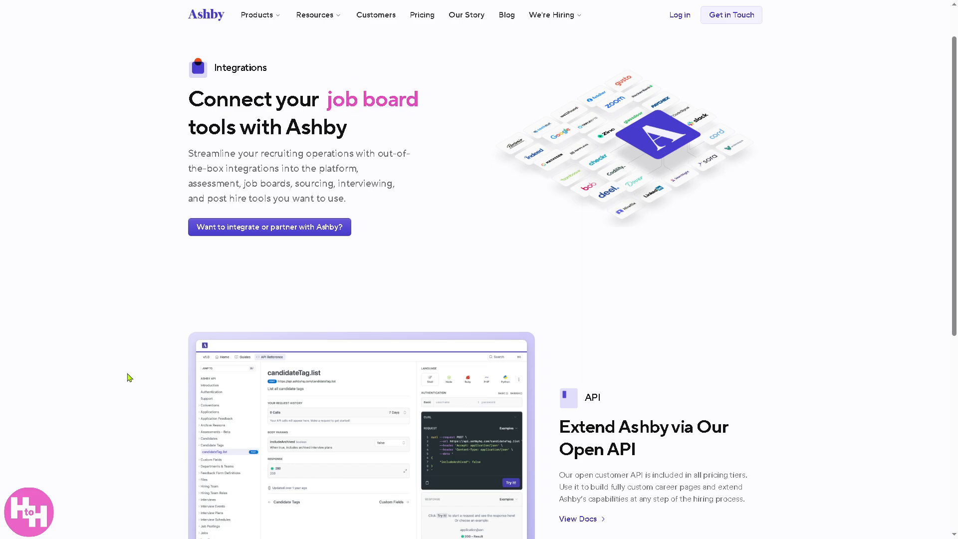
Step: Go to the Migrating to Ashby page through the Resources menu
left_click(317, 14)
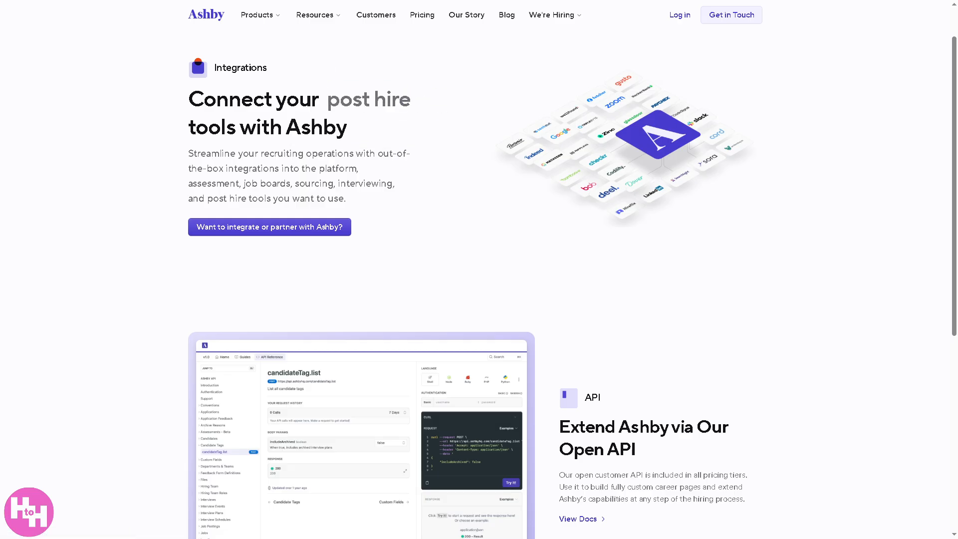
left_click(257, 15)
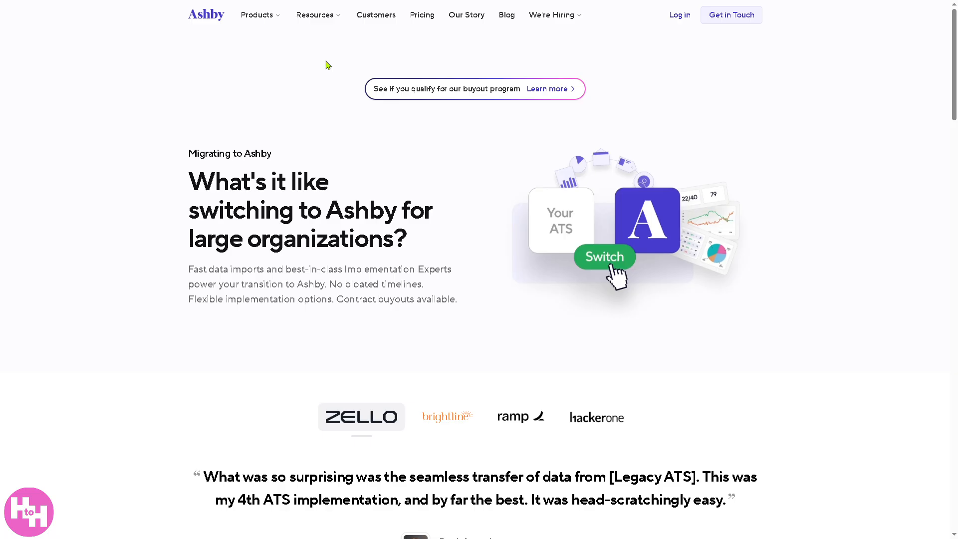
mouse_move(328, 65)
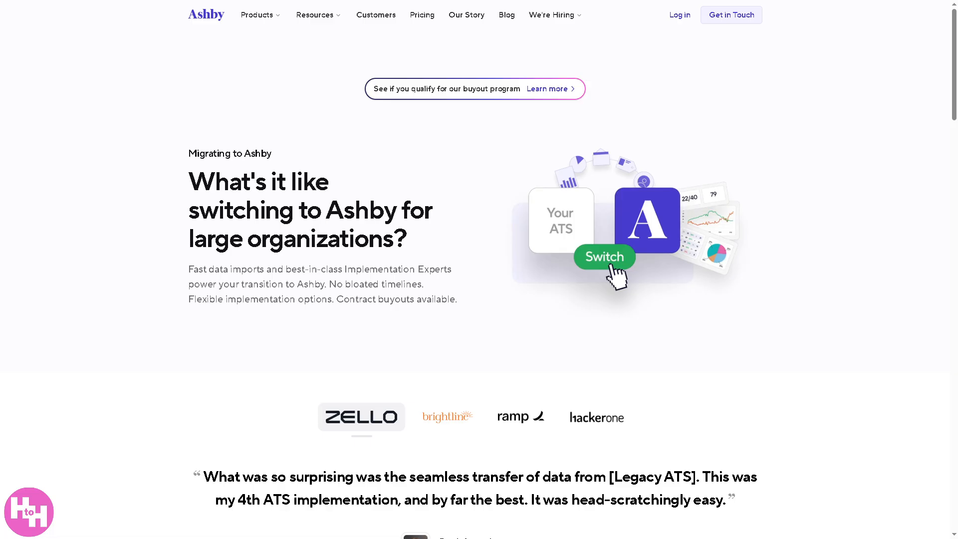
mouse_move(266, 286)
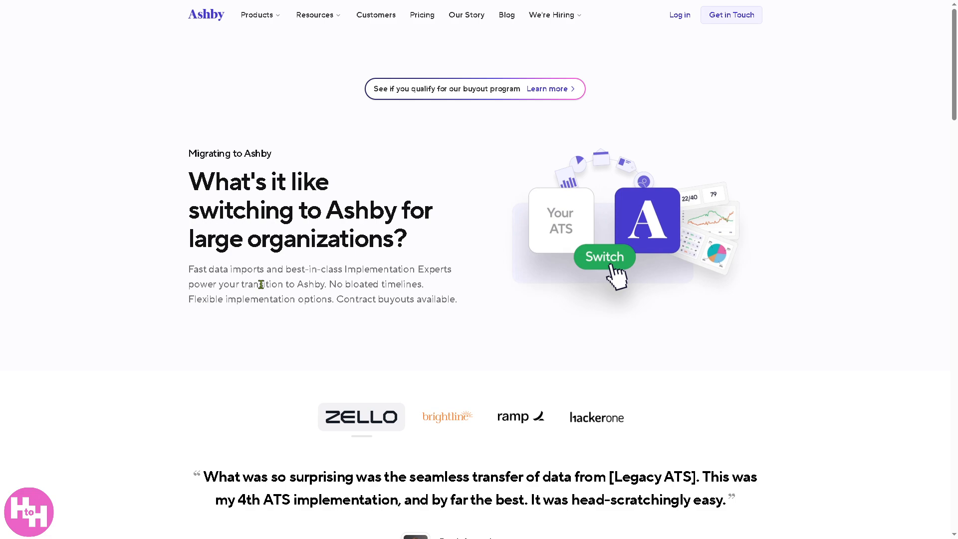
mouse_move(318, 347)
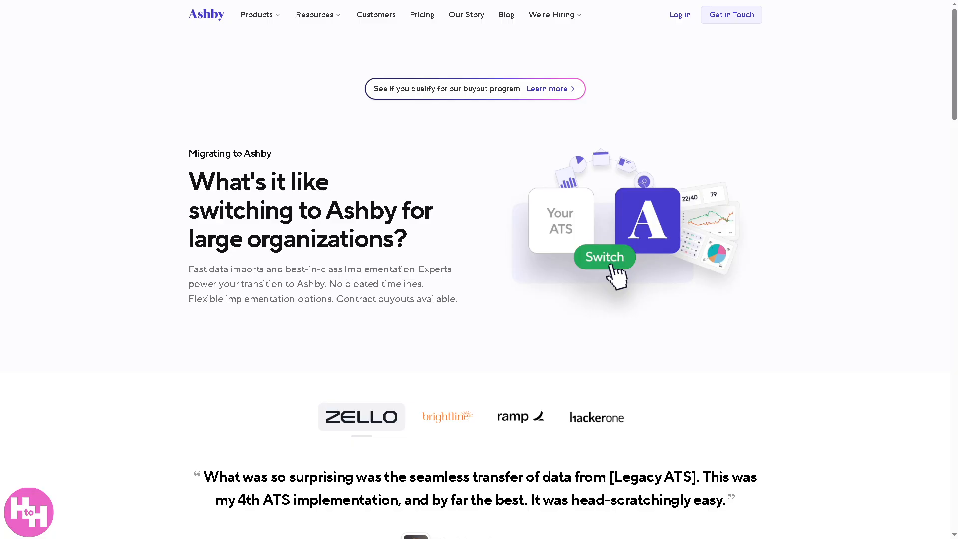
left_click(314, 14)
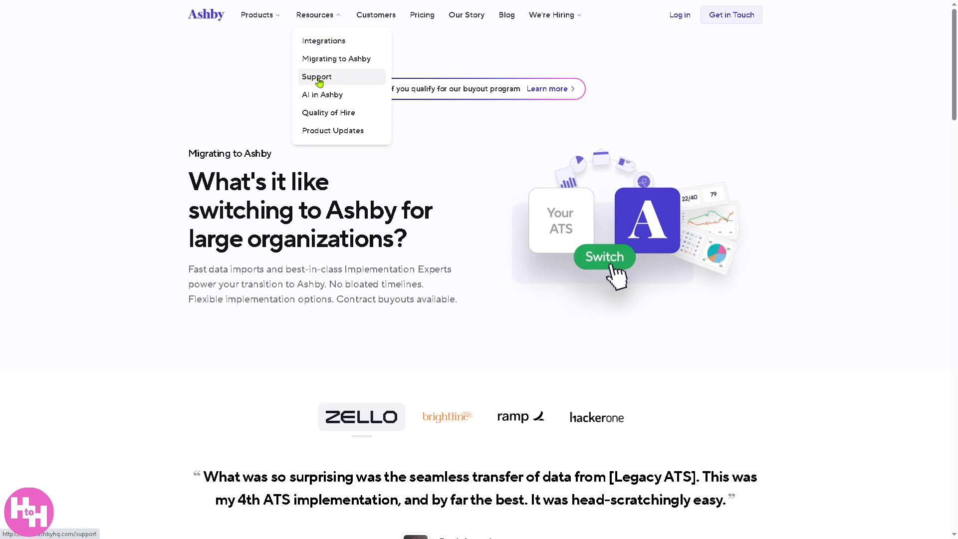
Step: Open the AI in Ashby page with its AI Assistant overview
left_click(322, 95)
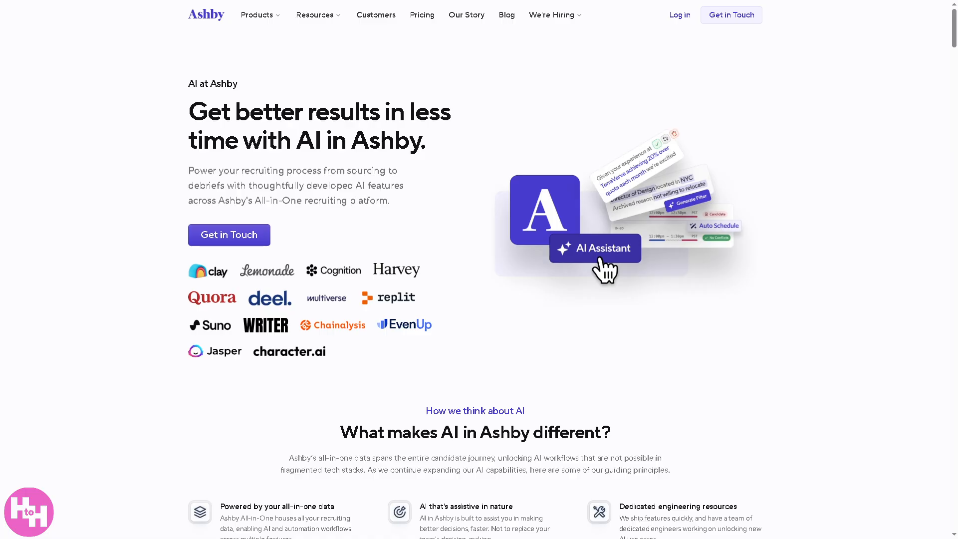
mouse_move(264, 365)
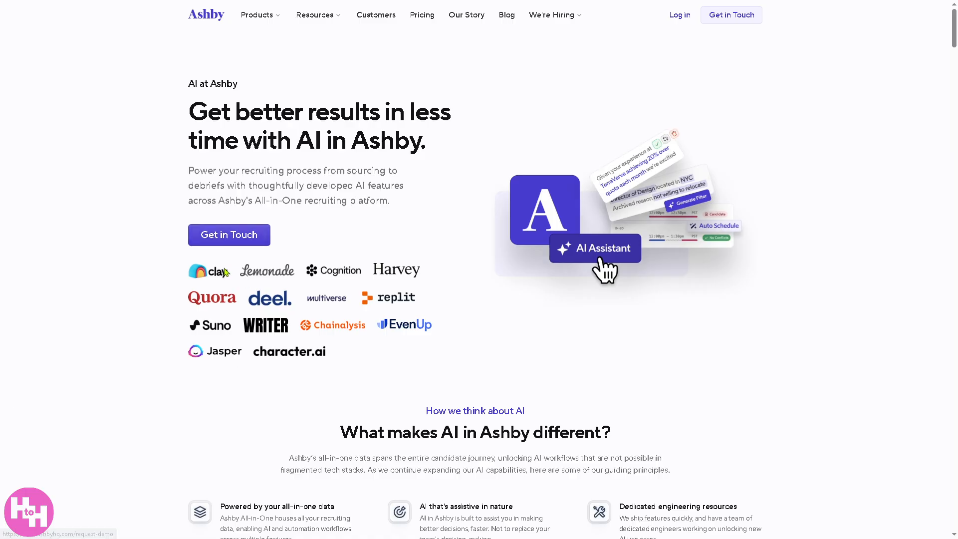
mouse_move(255, 313)
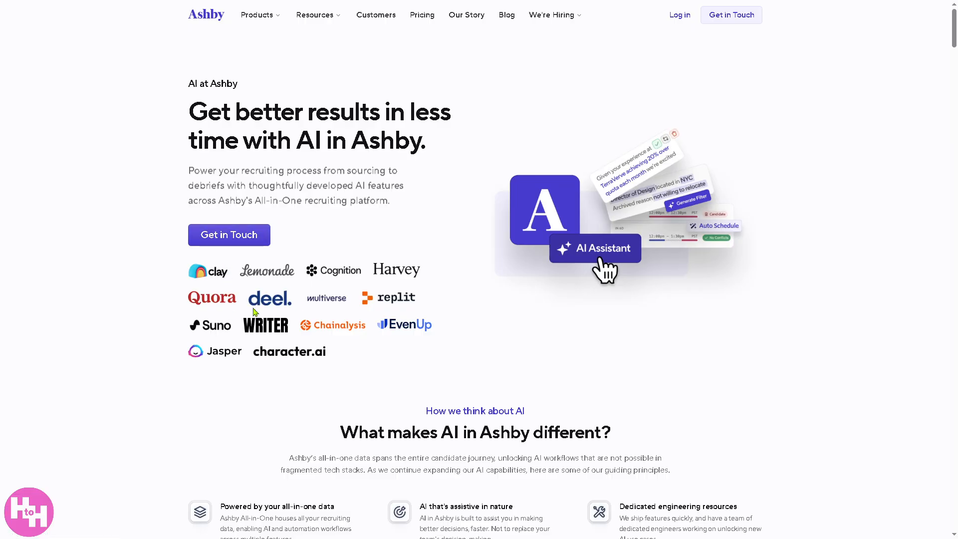
left_click(314, 14)
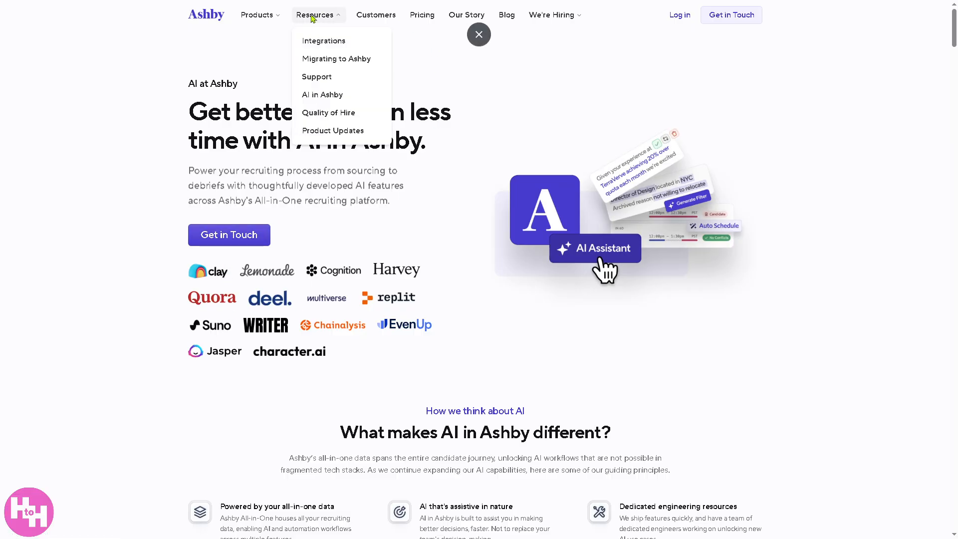
Step: Open Quality of Hire and scroll through surveys and programs to the improvement strategies section
left_click(329, 114)
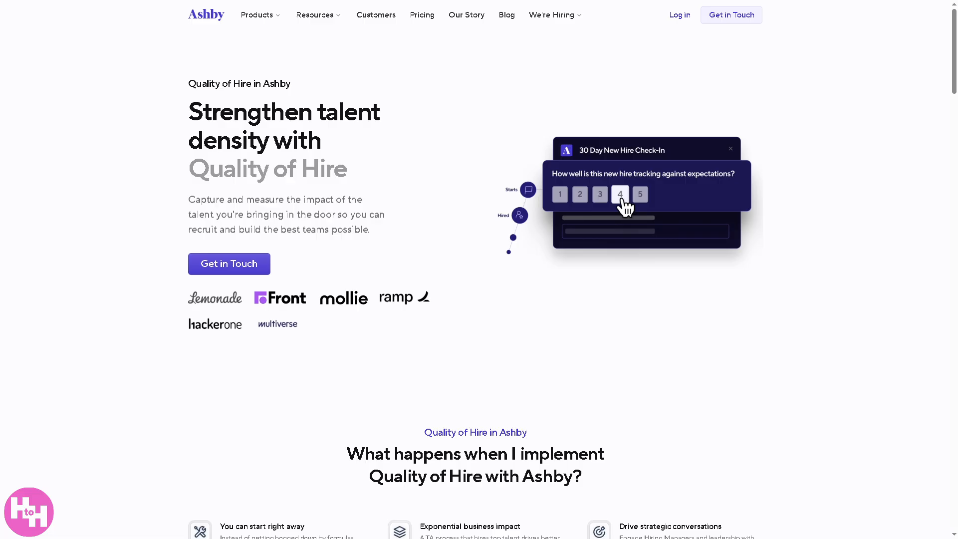
mouse_move(443, 400)
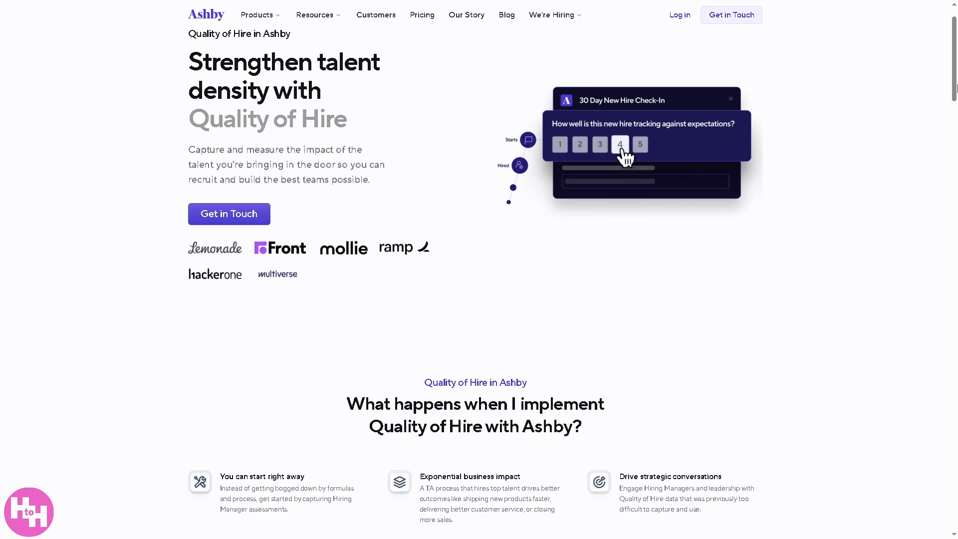
scroll("down", 3)
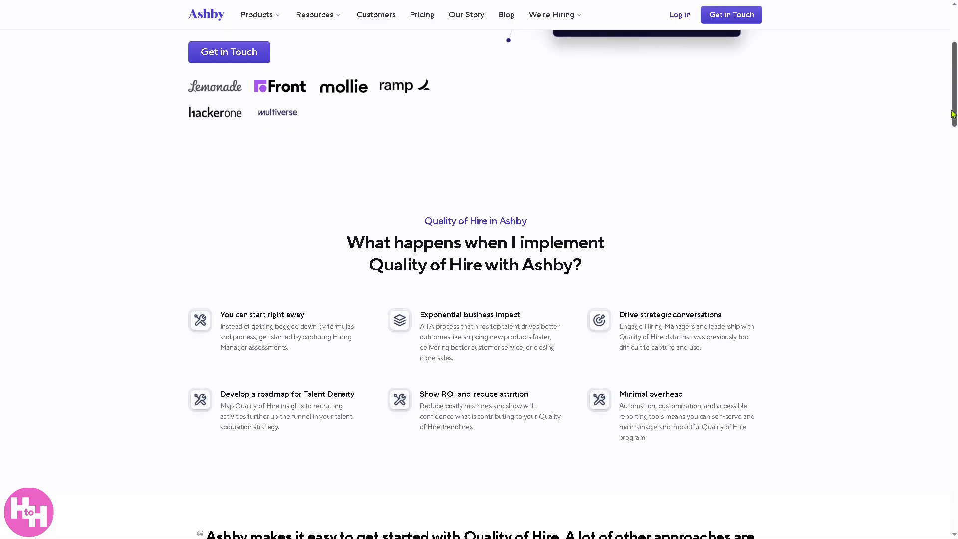
scroll("down", 3)
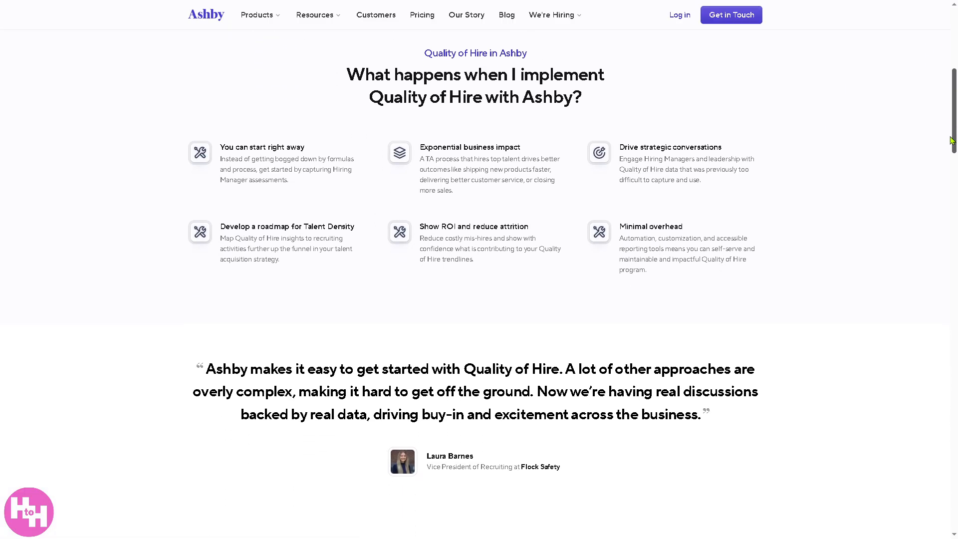
scroll("down", 3)
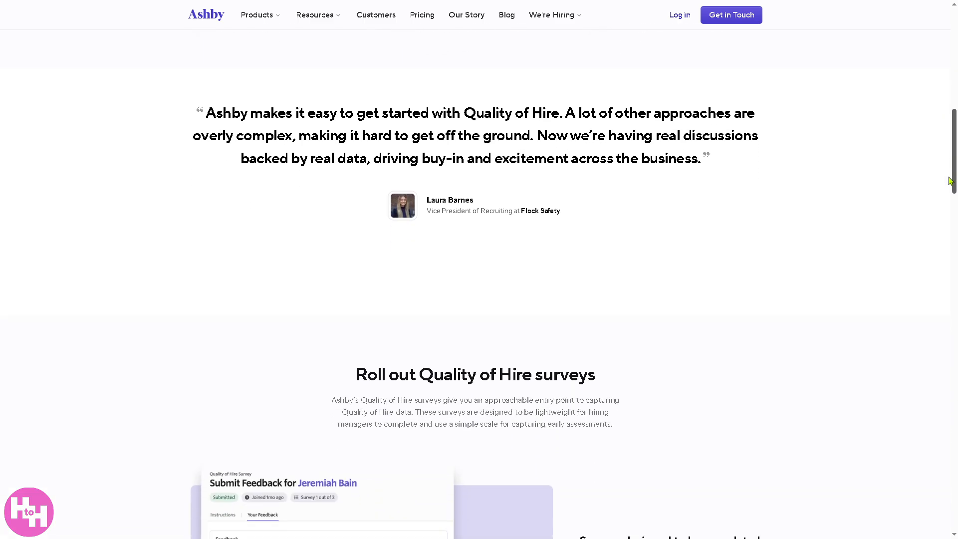
scroll("down", 3)
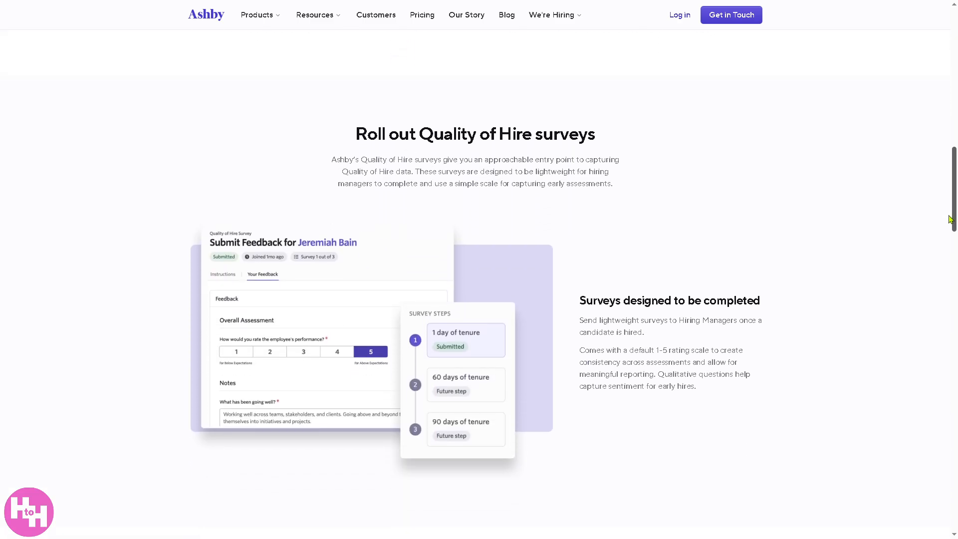
scroll("down", 3)
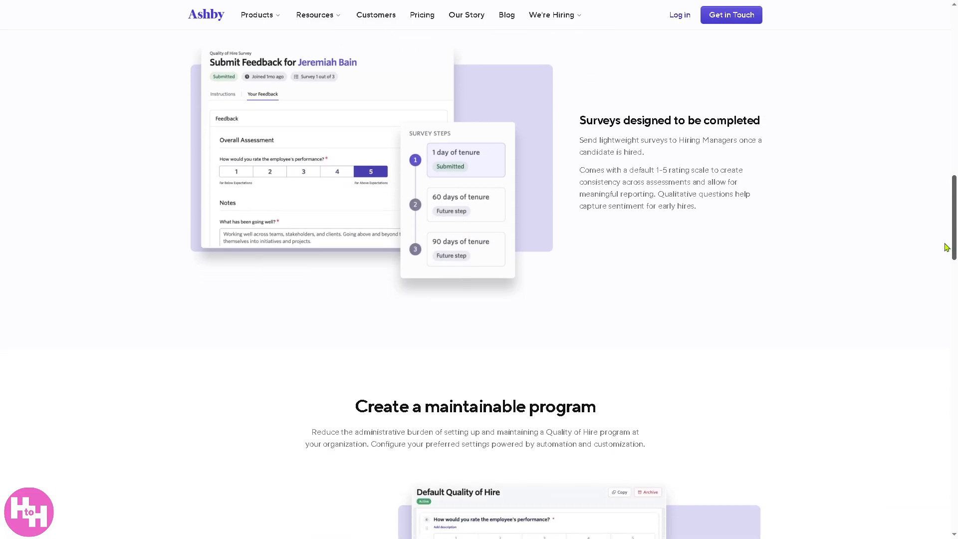
scroll("down", 3)
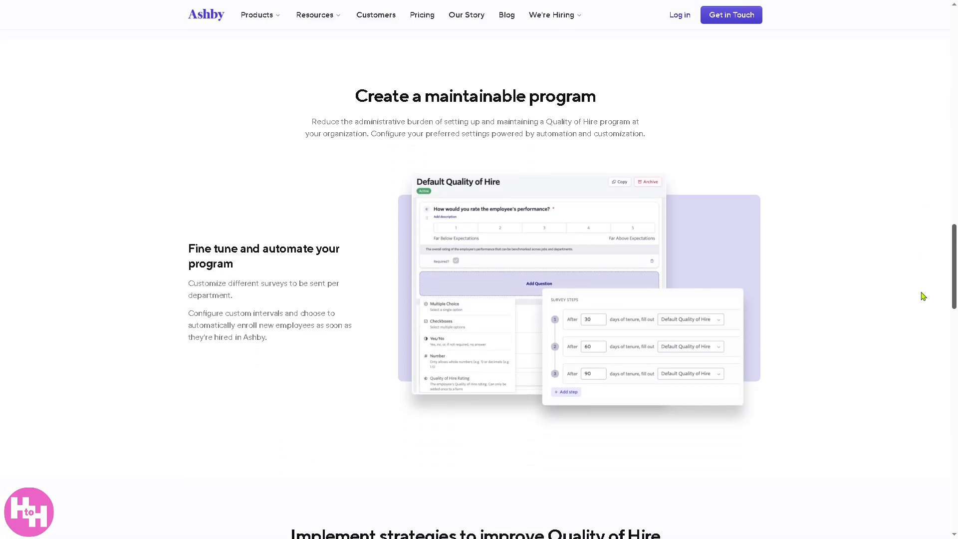
scroll("down", 3)
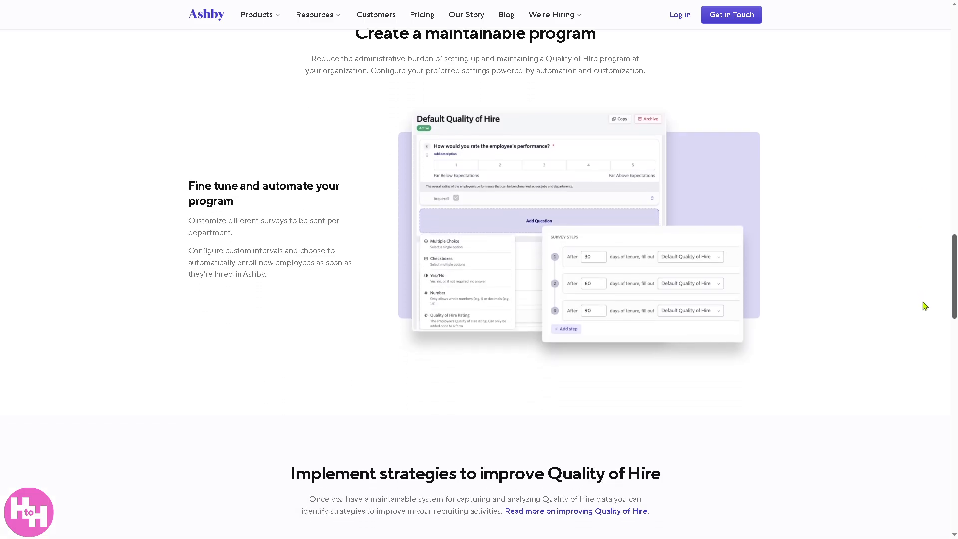
left_click(315, 14)
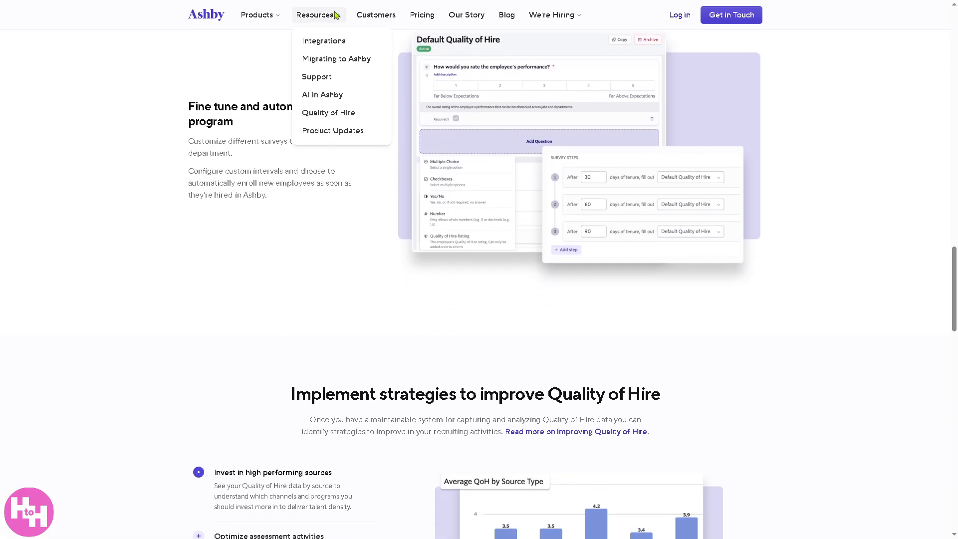
Step: Visit Product Updates, then switch to the Pricing page with its four plan cards
left_click(332, 130)
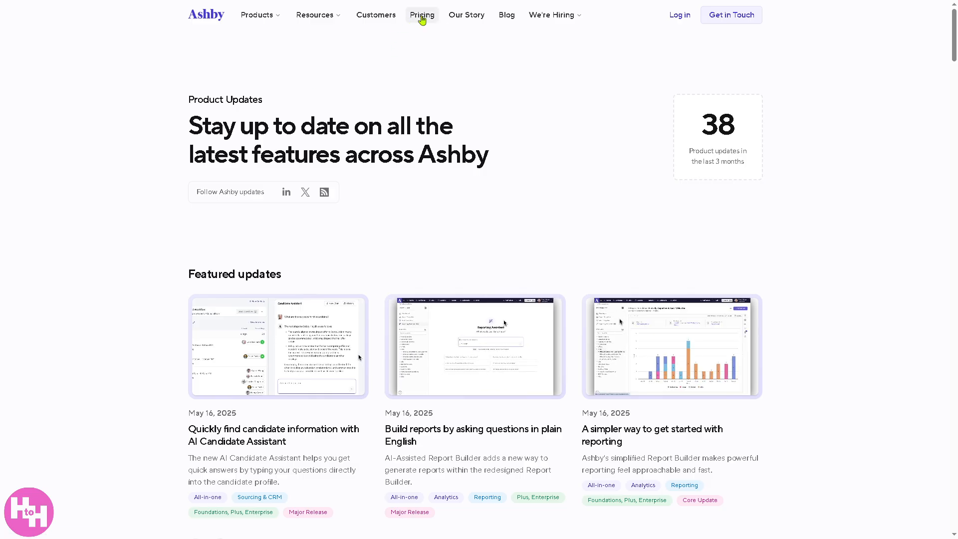
left_click(422, 14)
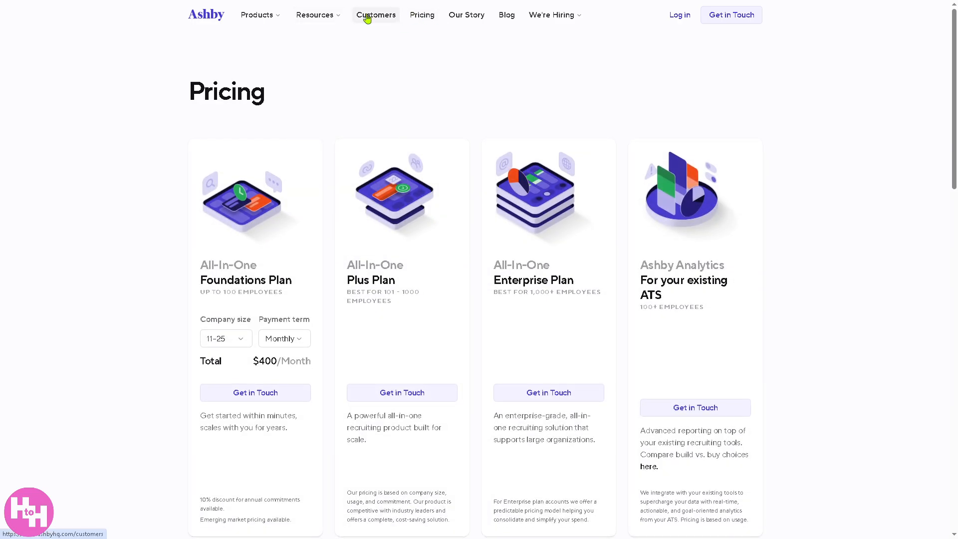
Step: Open the Blog, scroll through recent articles, and return to the featured post at top
left_click(506, 14)
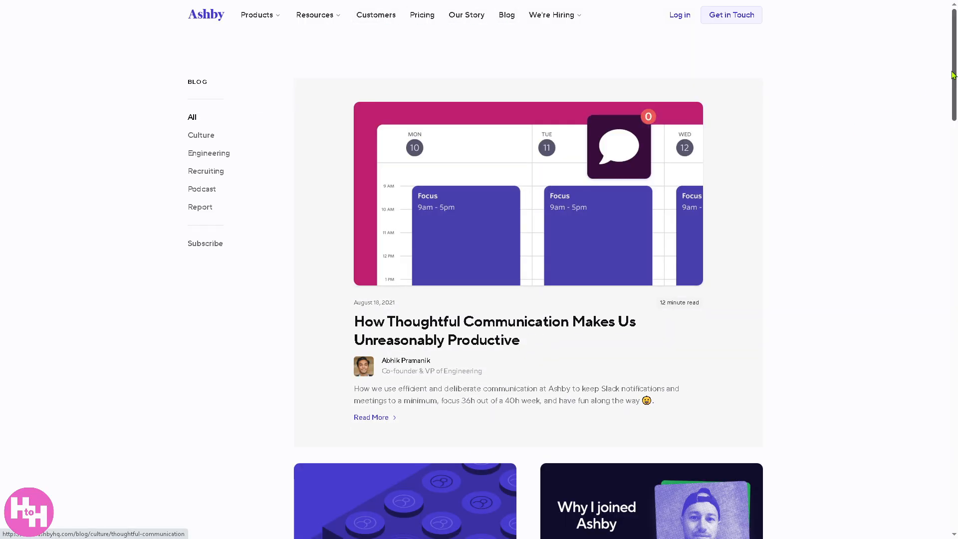
mouse_move(950, 74)
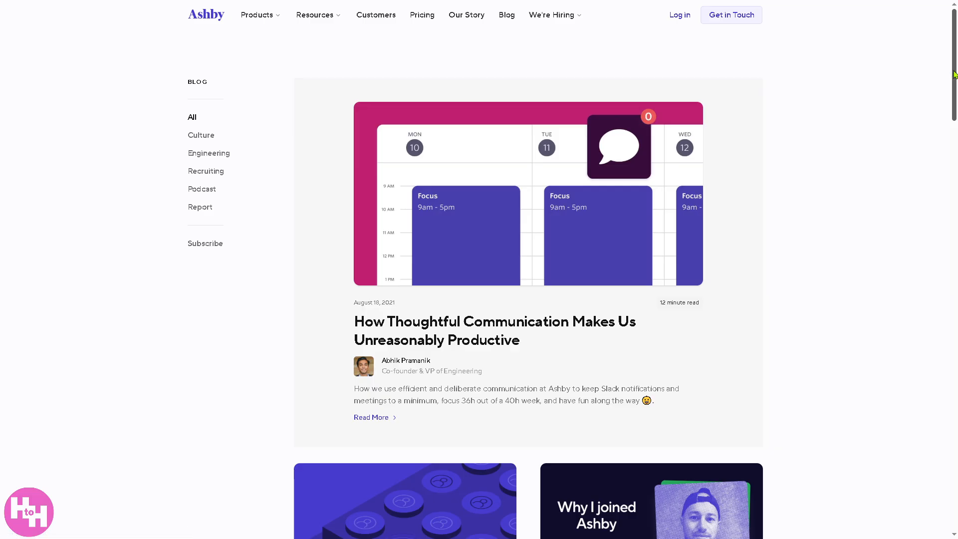
scroll("down", 3)
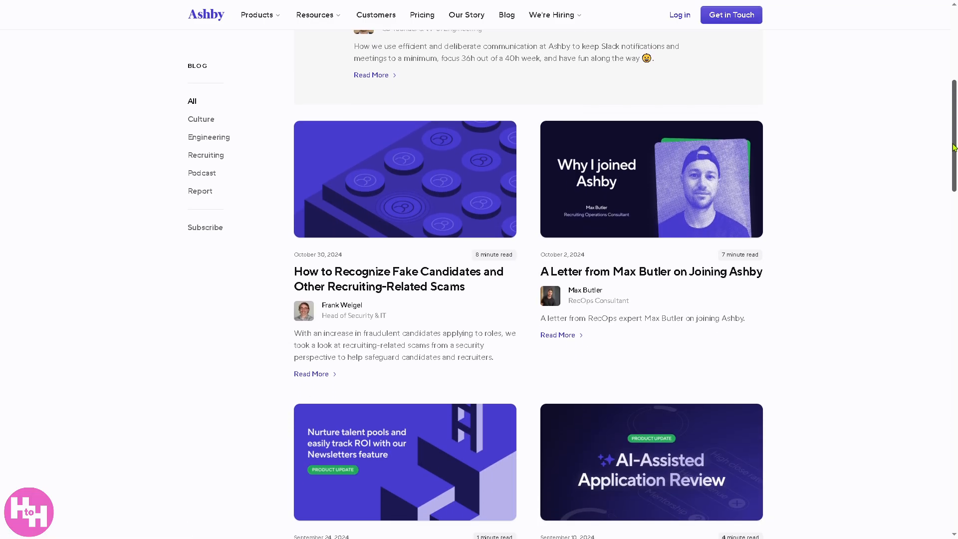
scroll("down", 3)
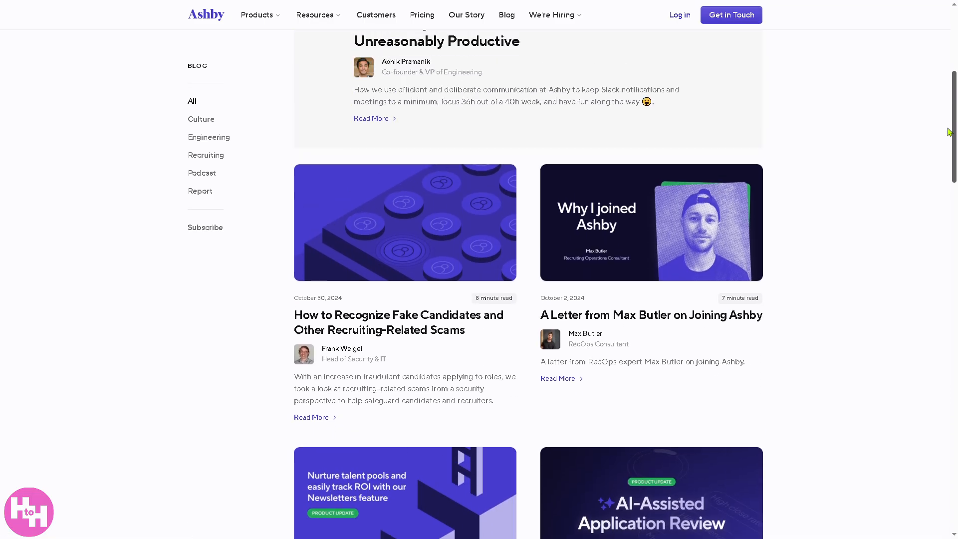
scroll("up", 3)
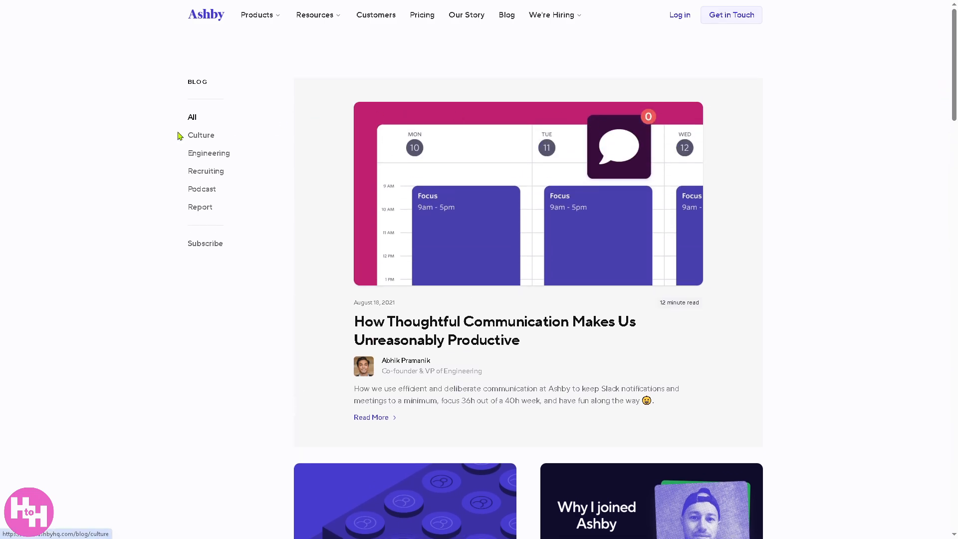
mouse_move(203, 124)
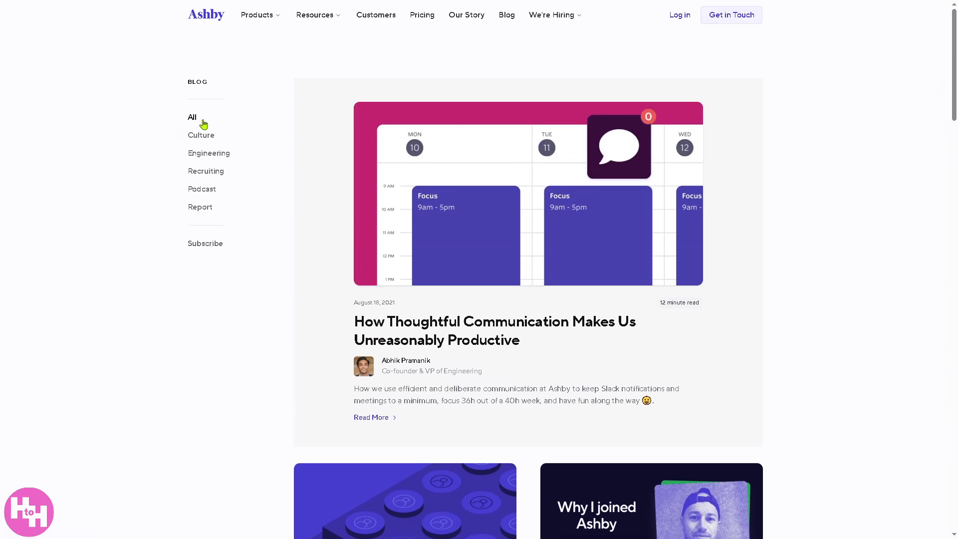
mouse_move(212, 188)
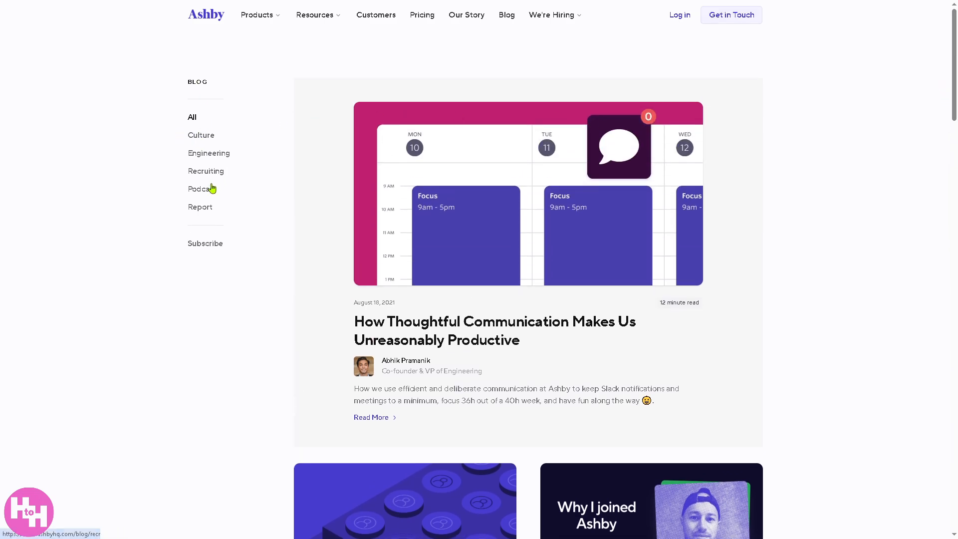
Step: Open the Podcast category to reach the Offer Accepted podcast page
left_click(198, 189)
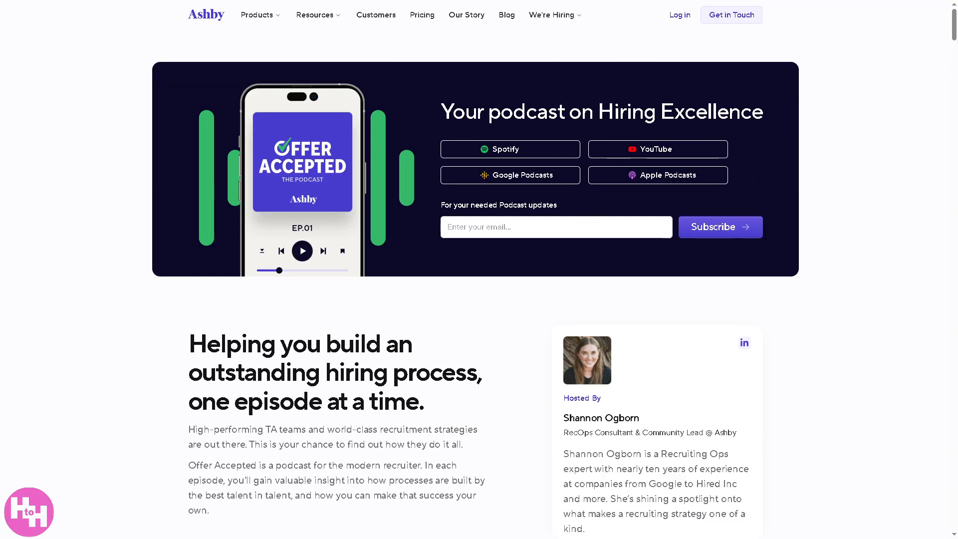
mouse_move(405, 141)
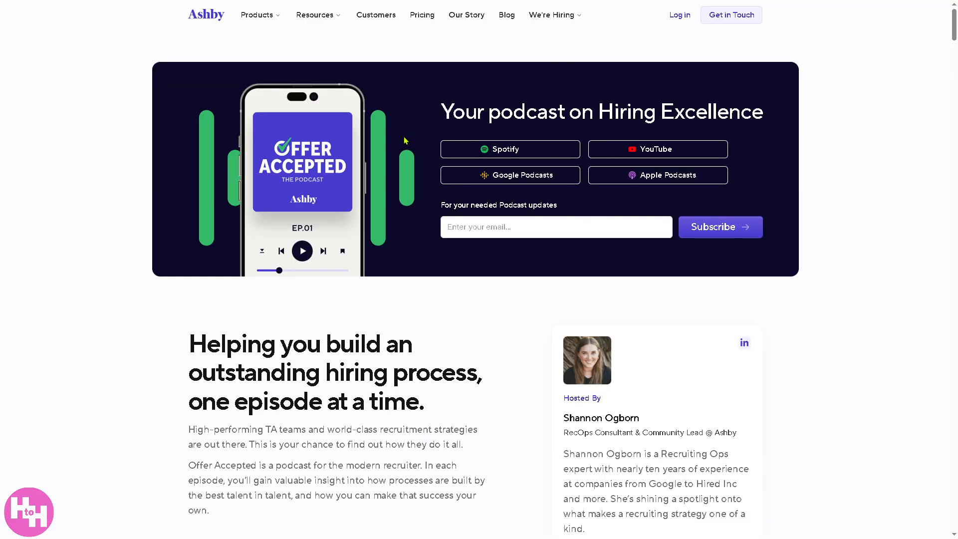
mouse_move(689, 166)
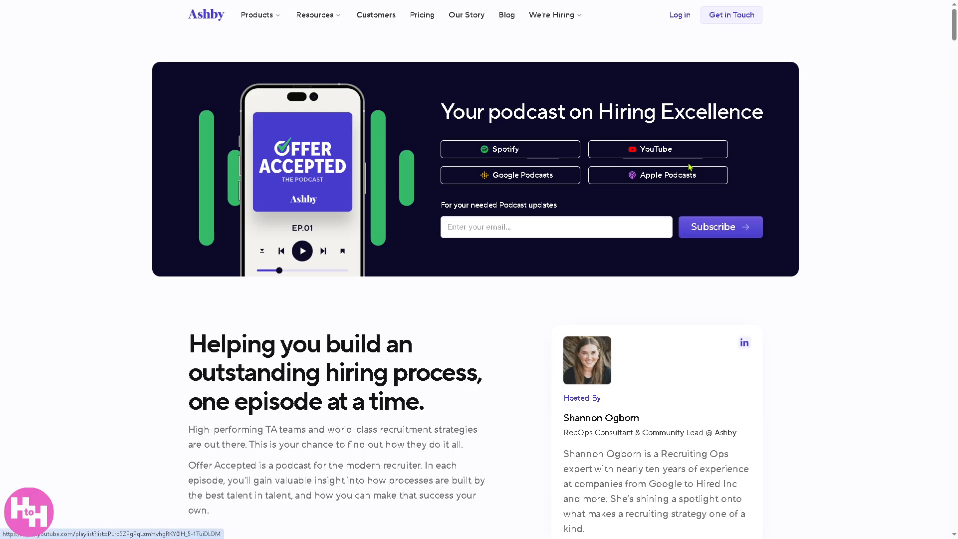
mouse_move(802, 167)
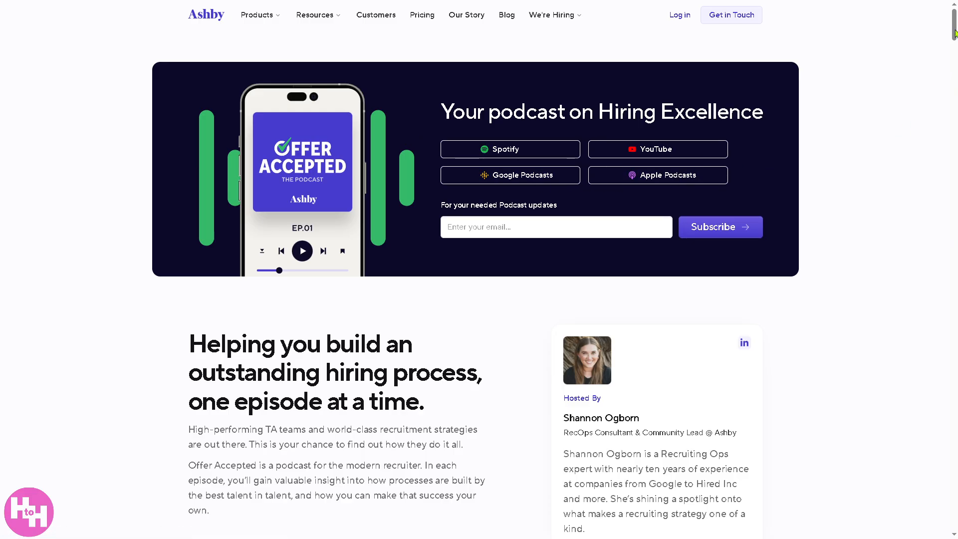
left_click(535, 227)
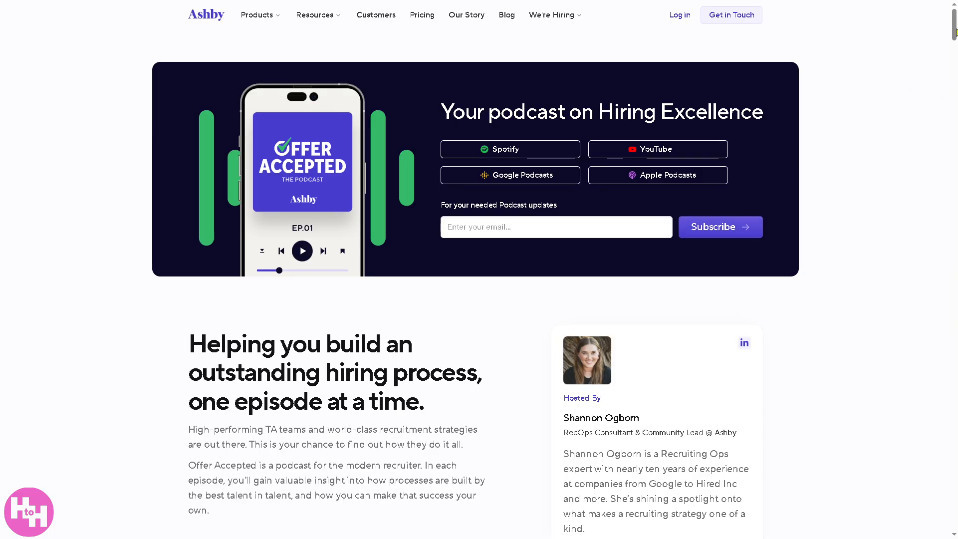
mouse_move(421, 136)
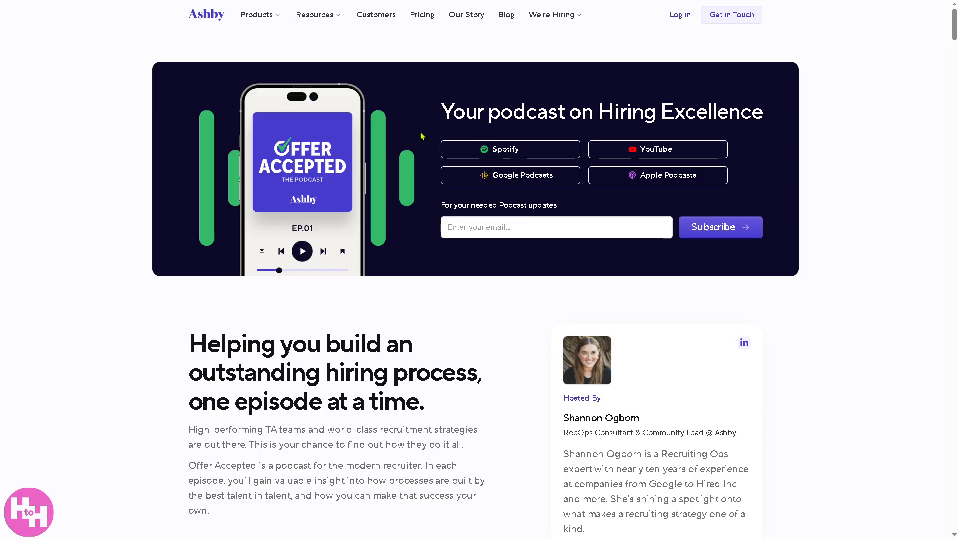
mouse_move(421, 136)
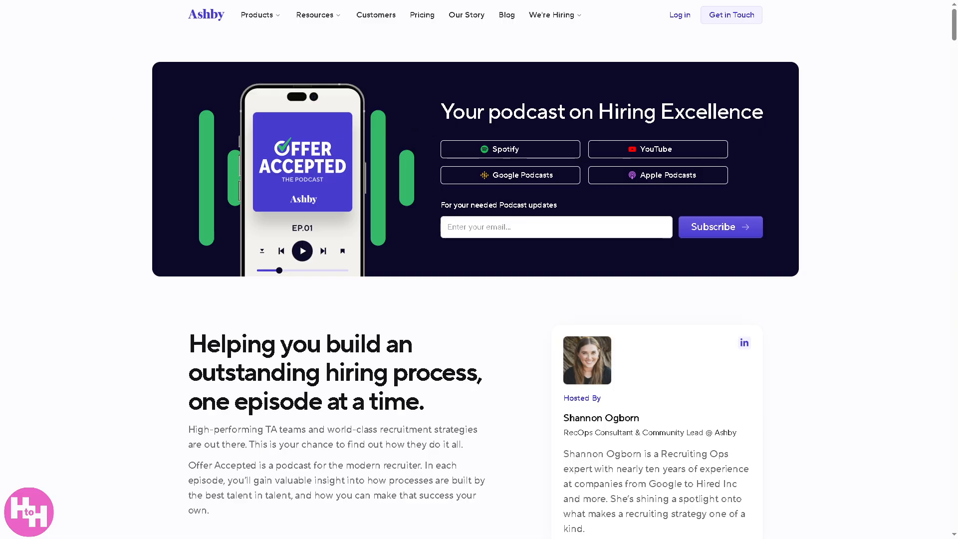
Step: Play the recruiting director's interview video under Hear from our customers
scroll("down", 3)
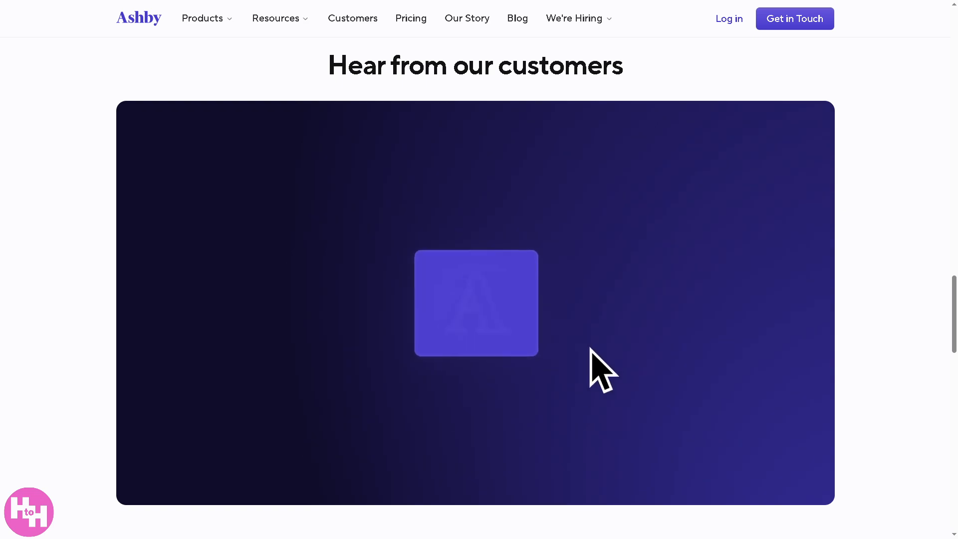
left_click(476, 304)
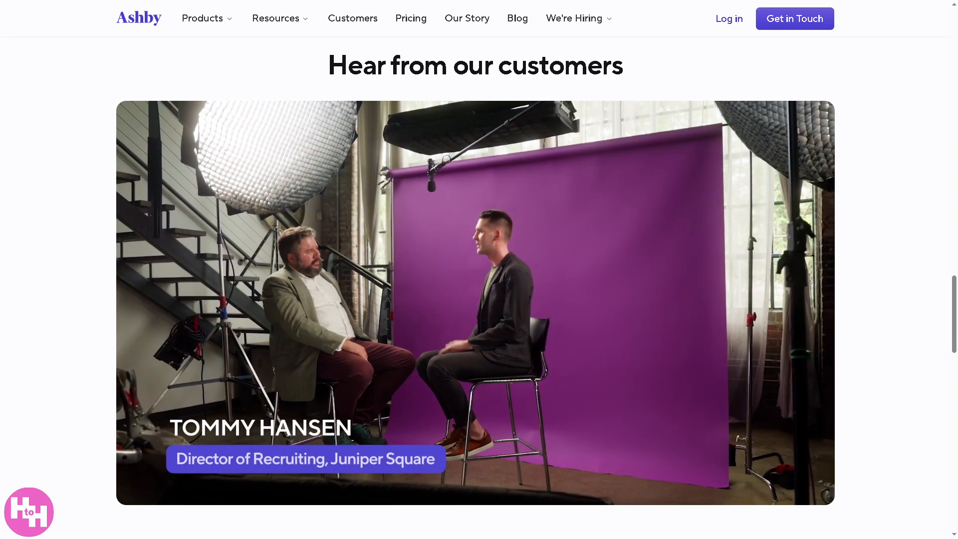